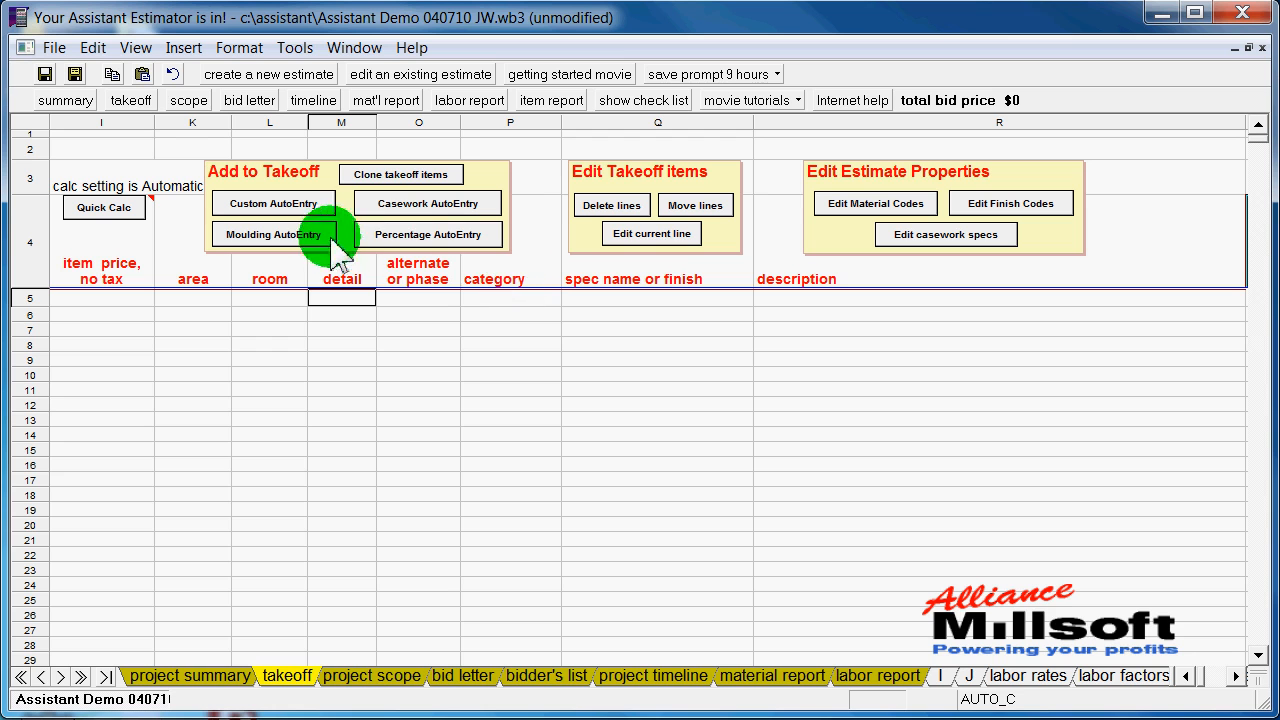
mouse_move(410, 210)
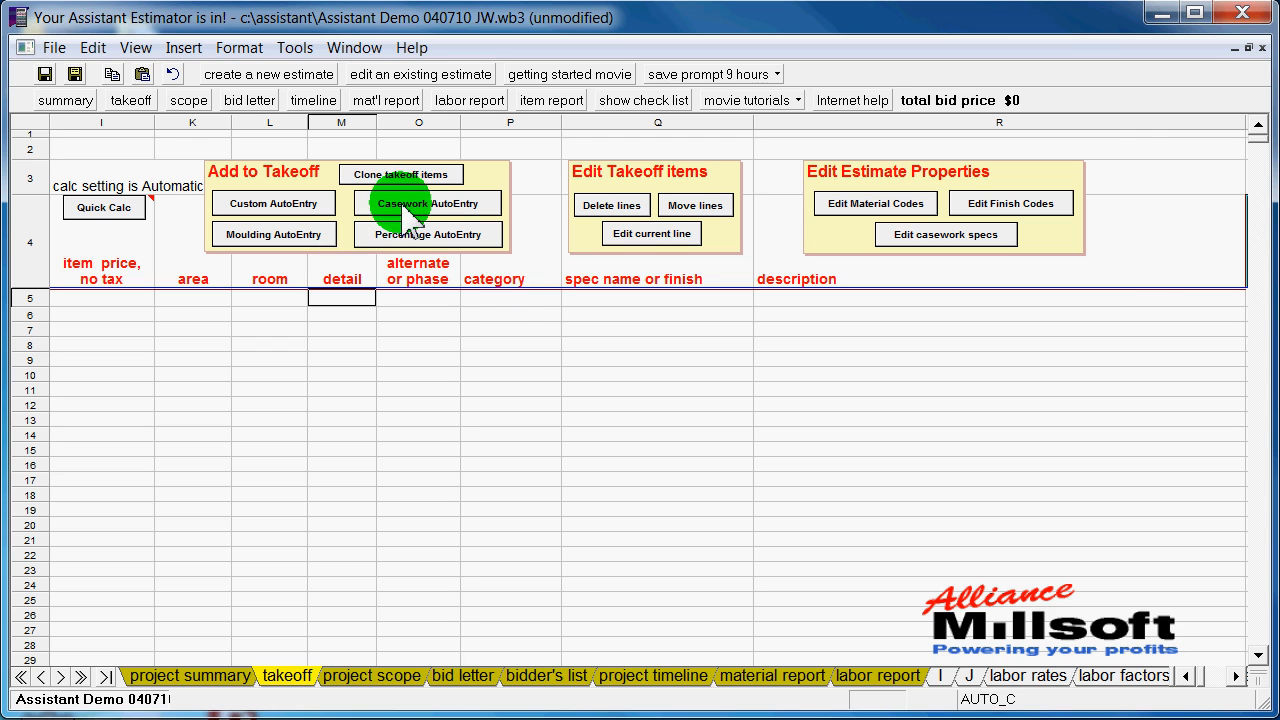
- Start the casework auto-entry from the takeoff sheet with the room set to rm 45
click(428, 204)
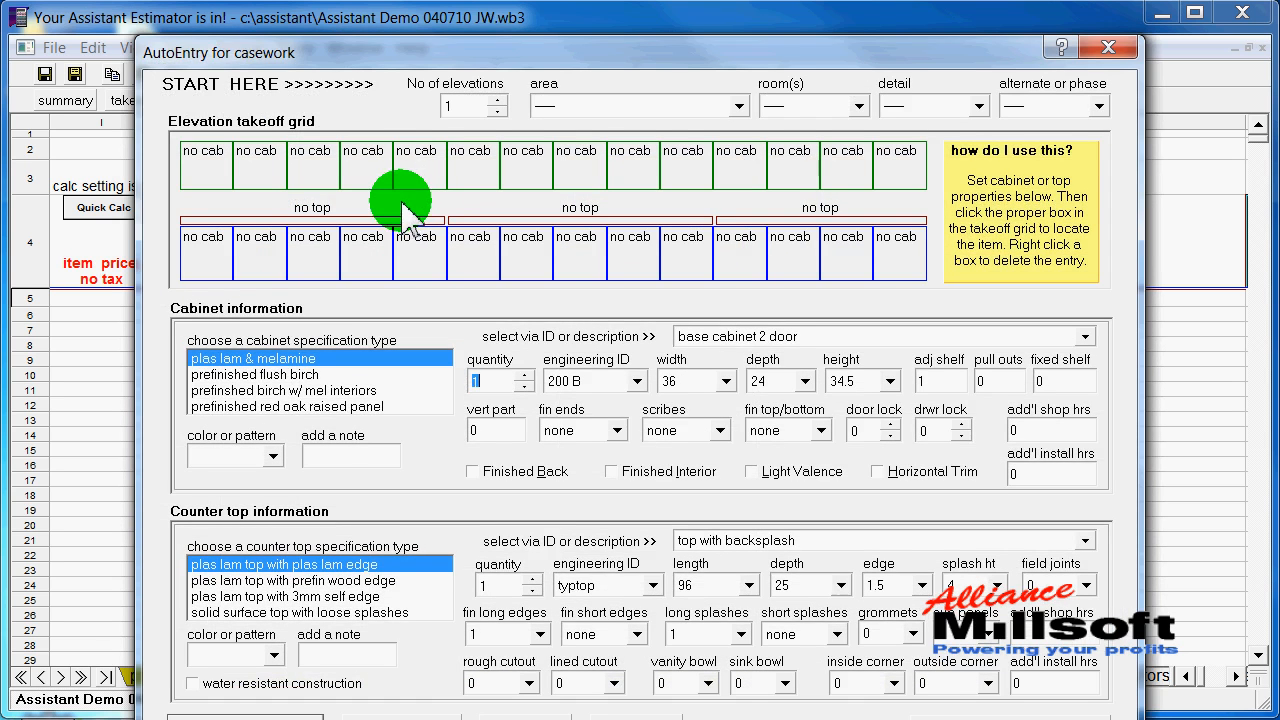
mouse_move(220, 204)
text(rm 4)
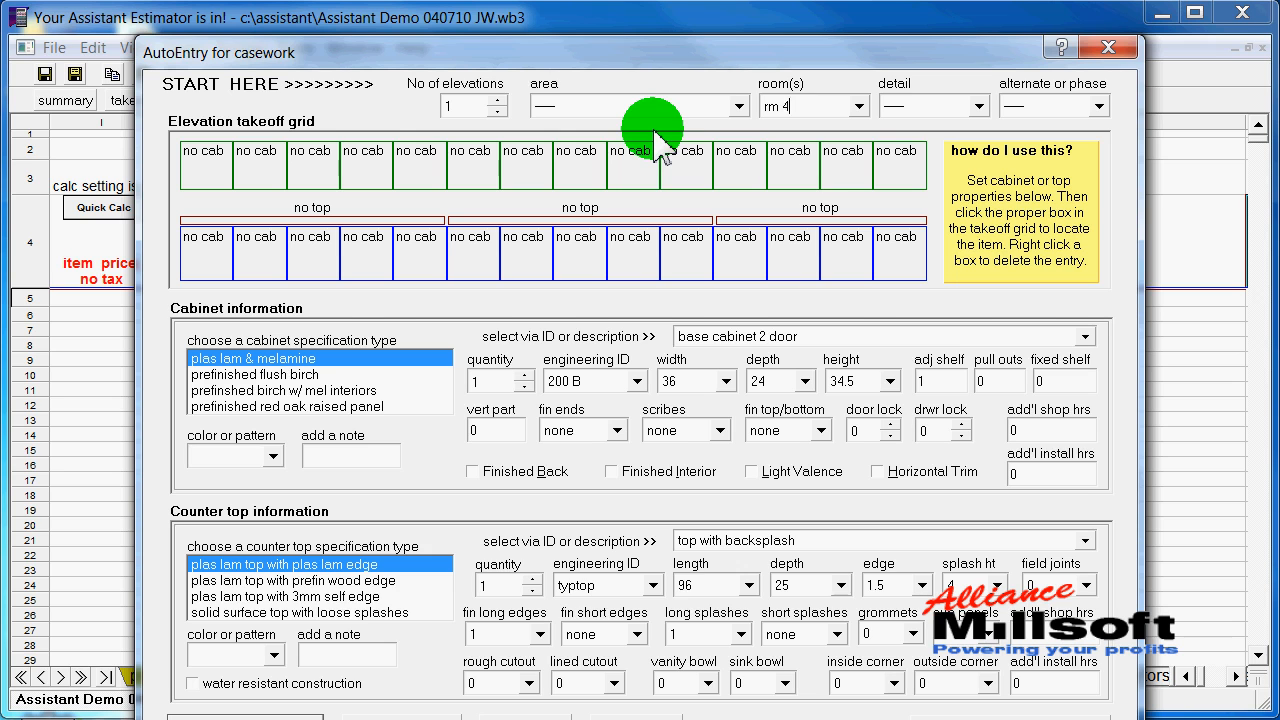
text(5)
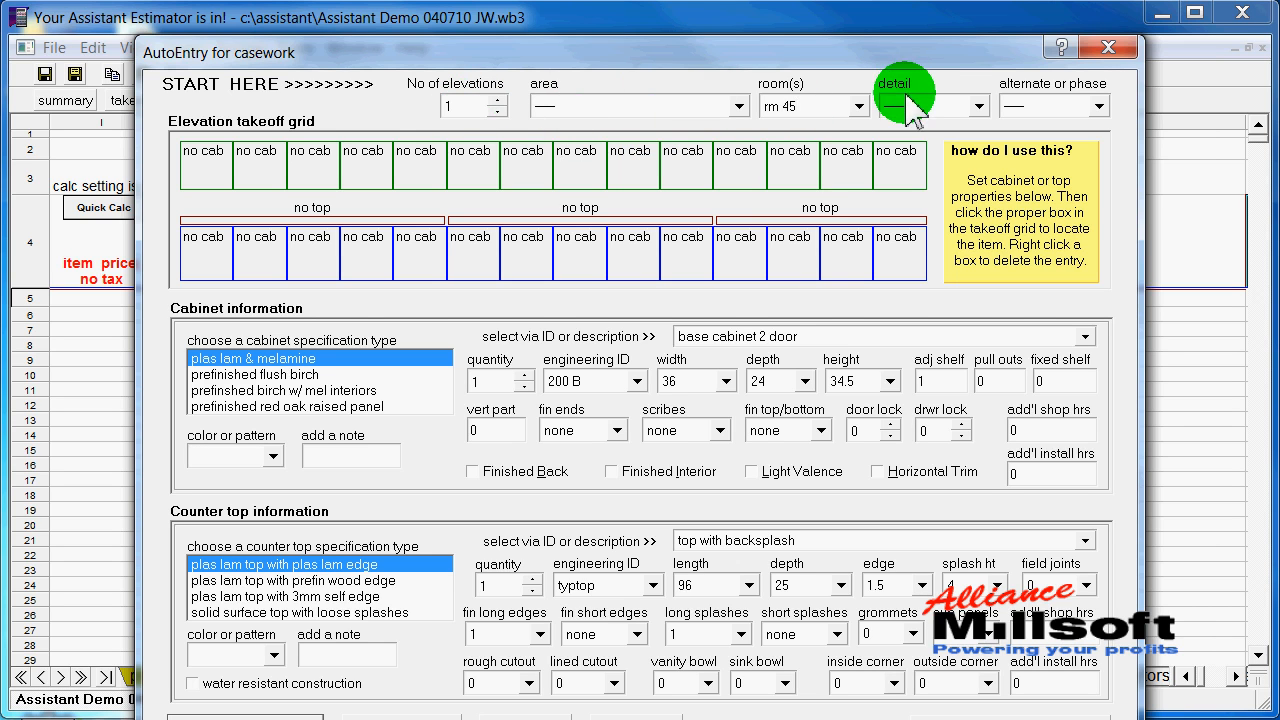
mouse_move(822, 176)
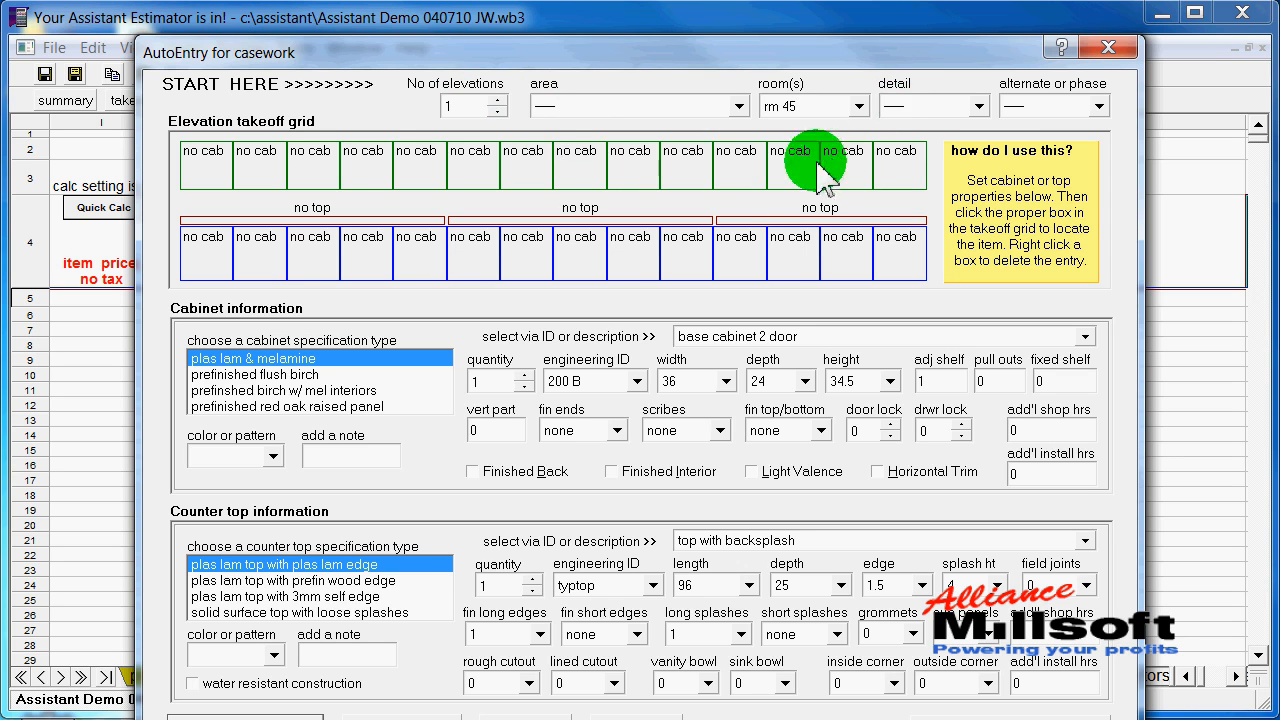
mouse_move(292, 324)
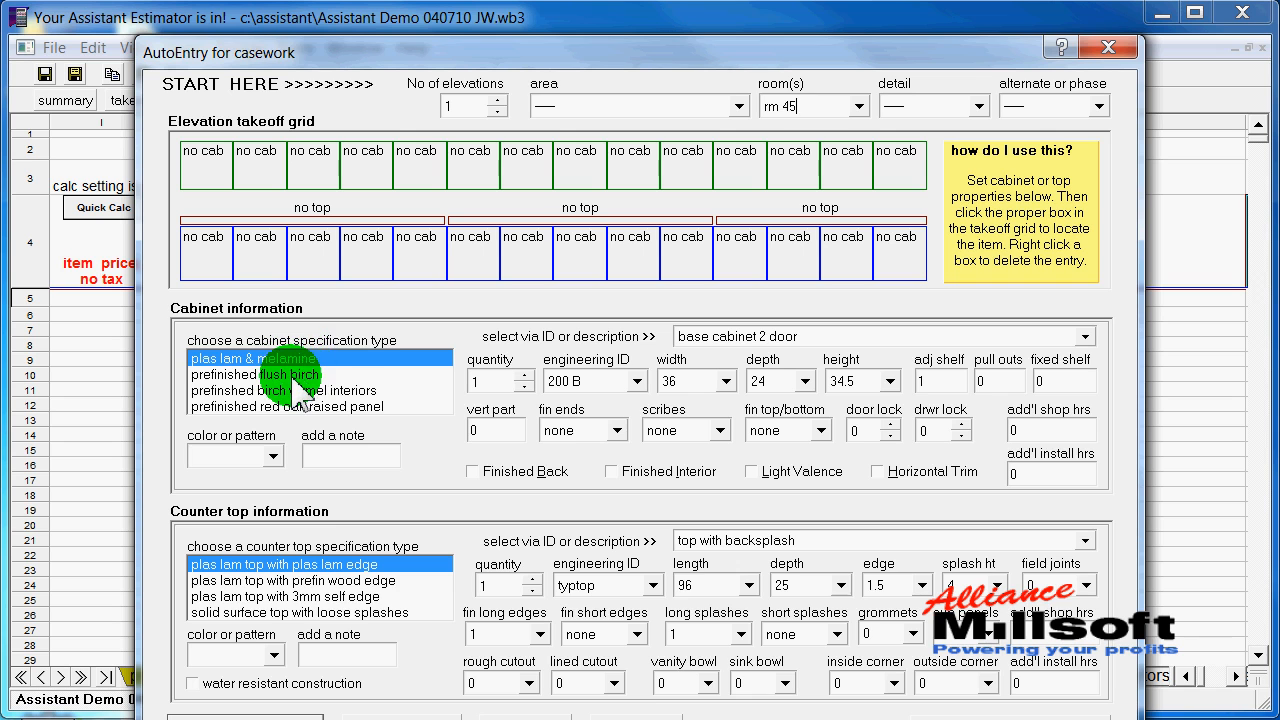
- Choose prefinished flush birch, a 2-door 2-drawer base cabinet description, and scribes set to none
click(280, 374)
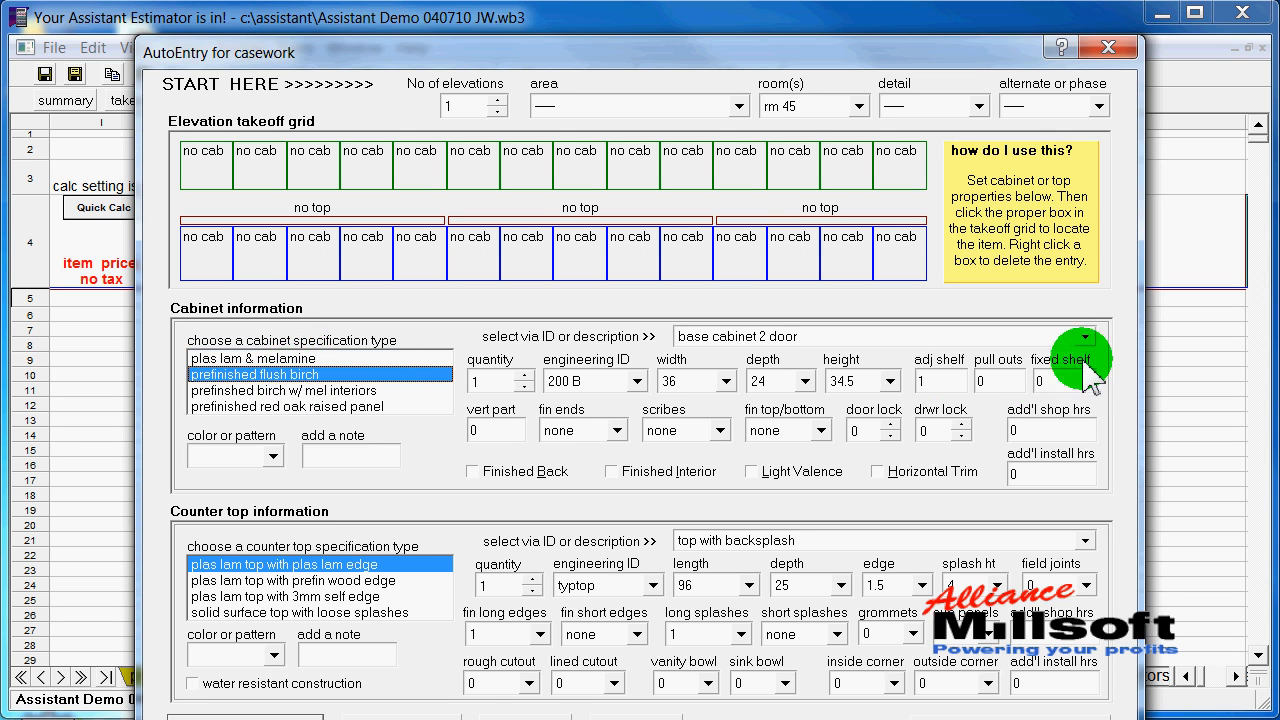
click(1082, 336)
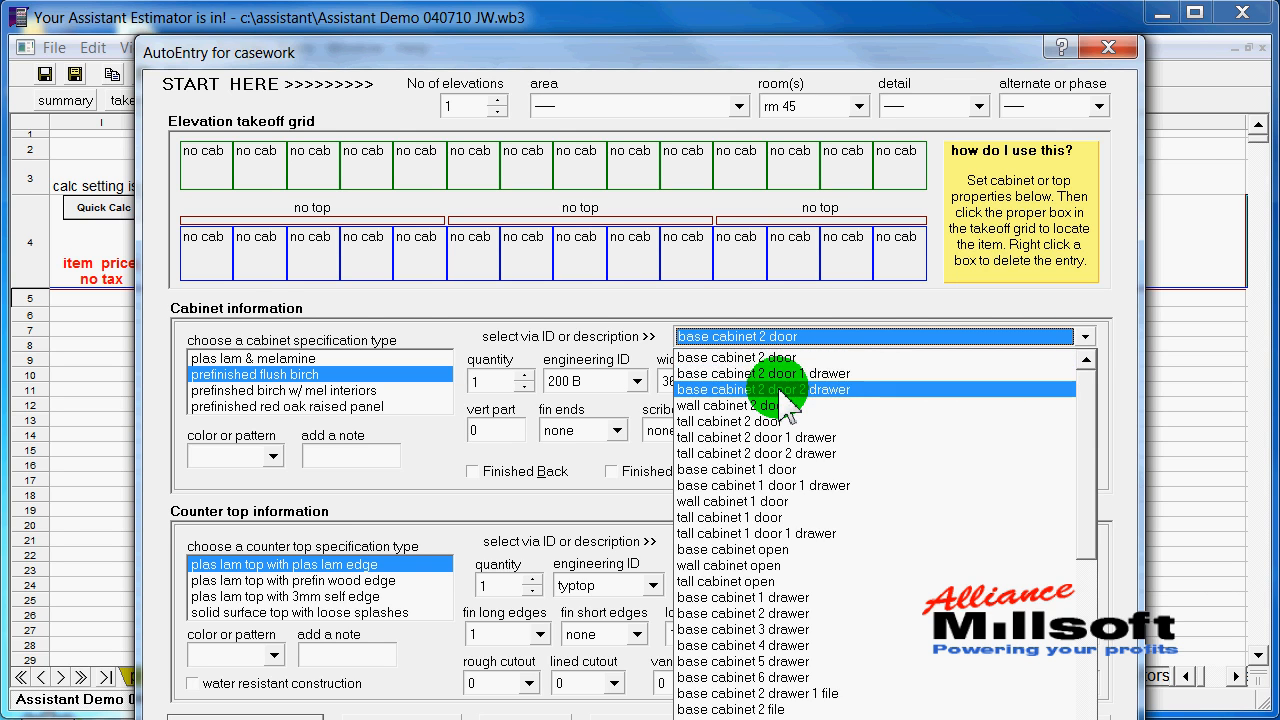
click(756, 388)
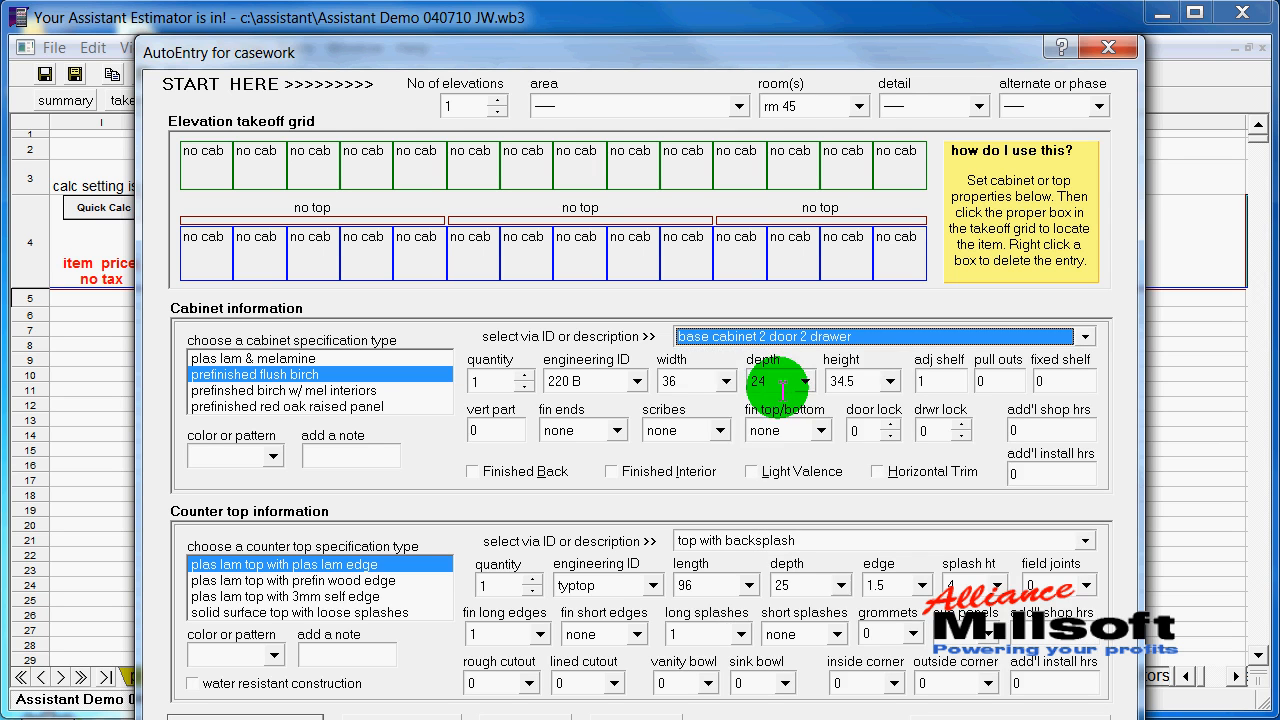
mouse_move(596, 400)
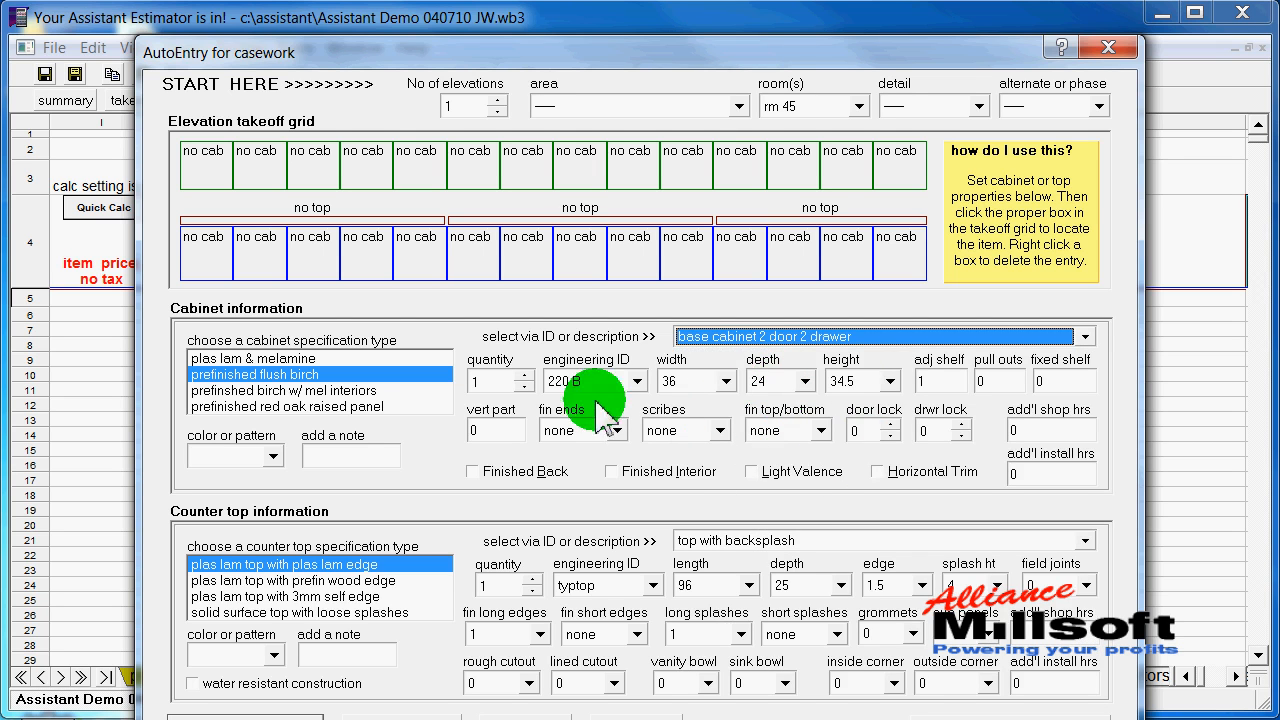
mouse_move(960, 424)
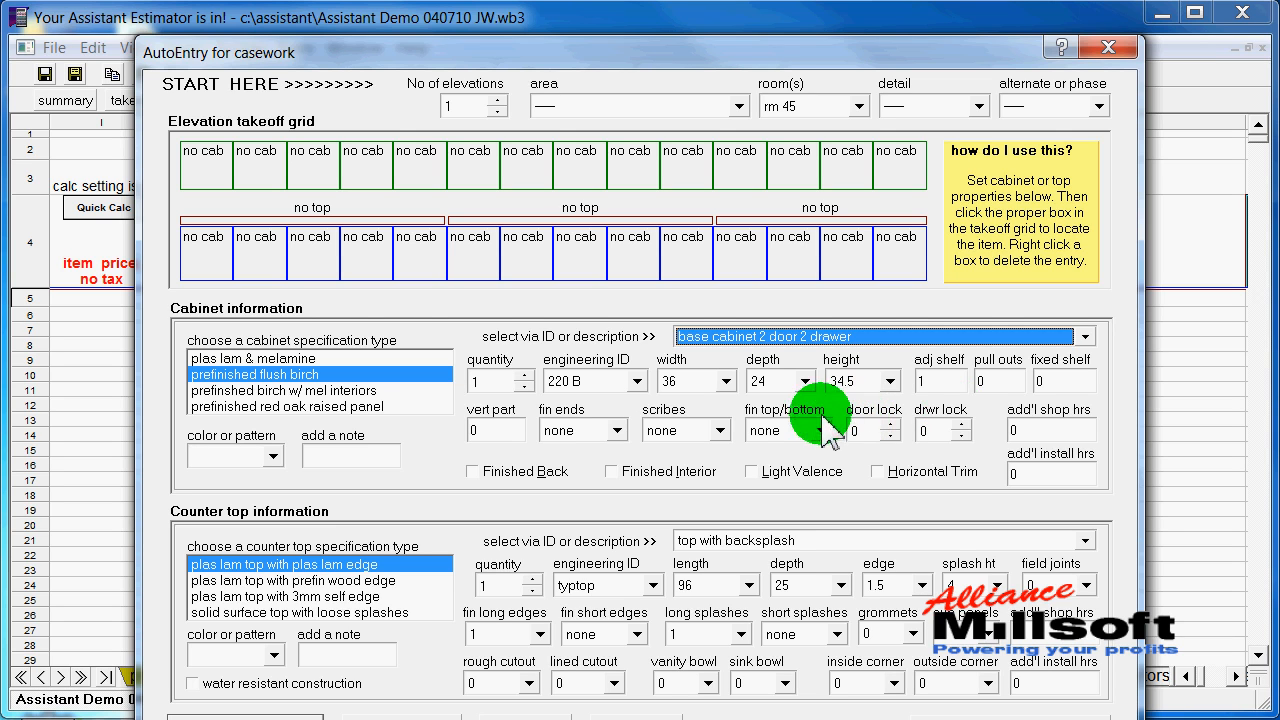
mouse_move(668, 410)
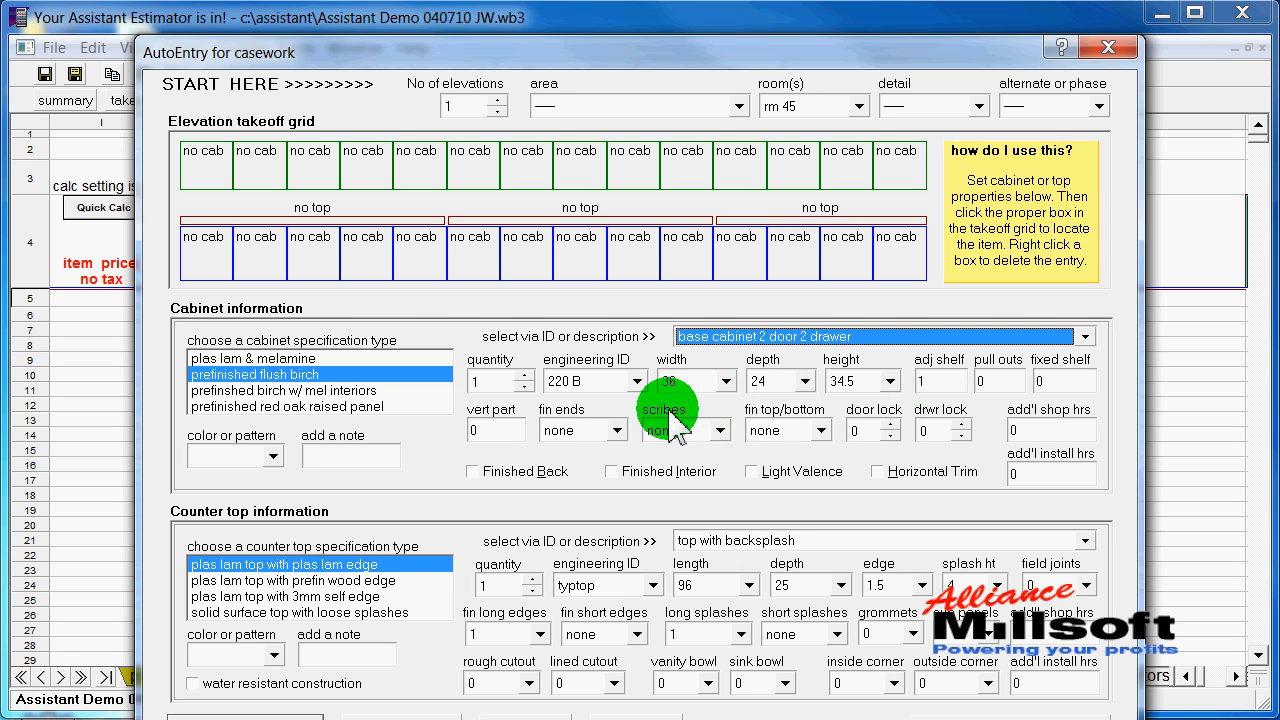
mouse_move(790, 410)
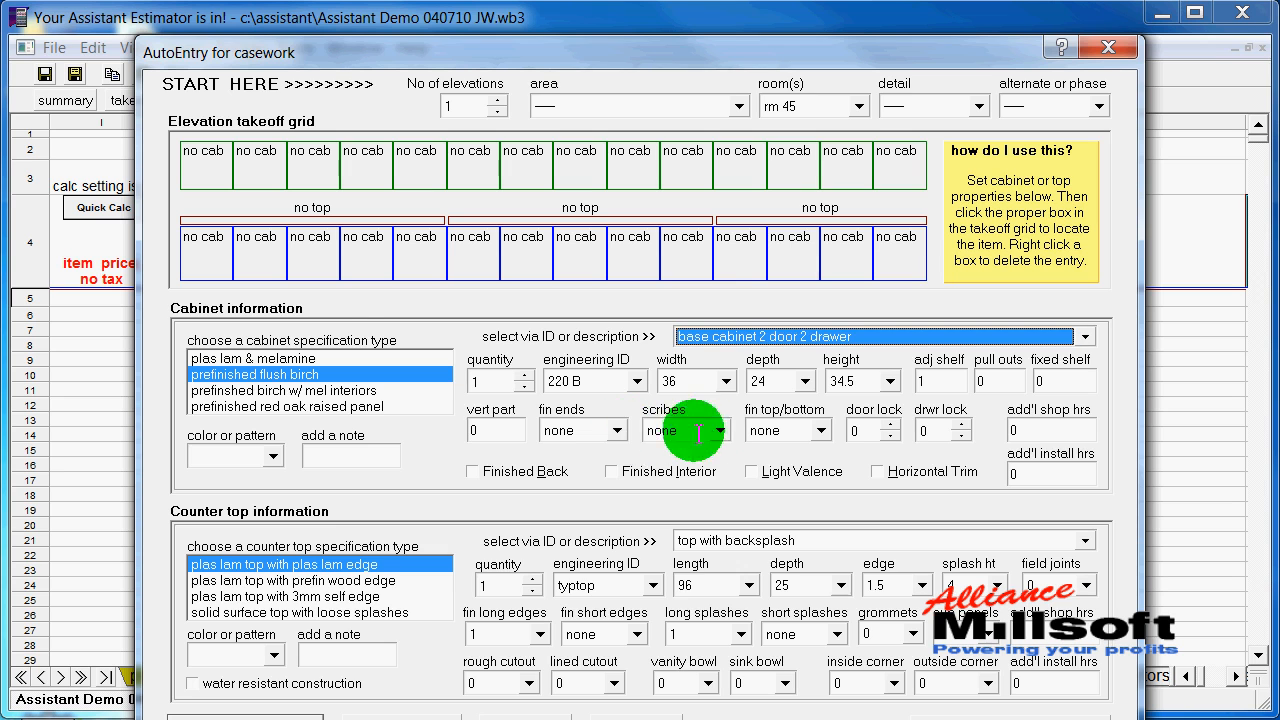
click(716, 430)
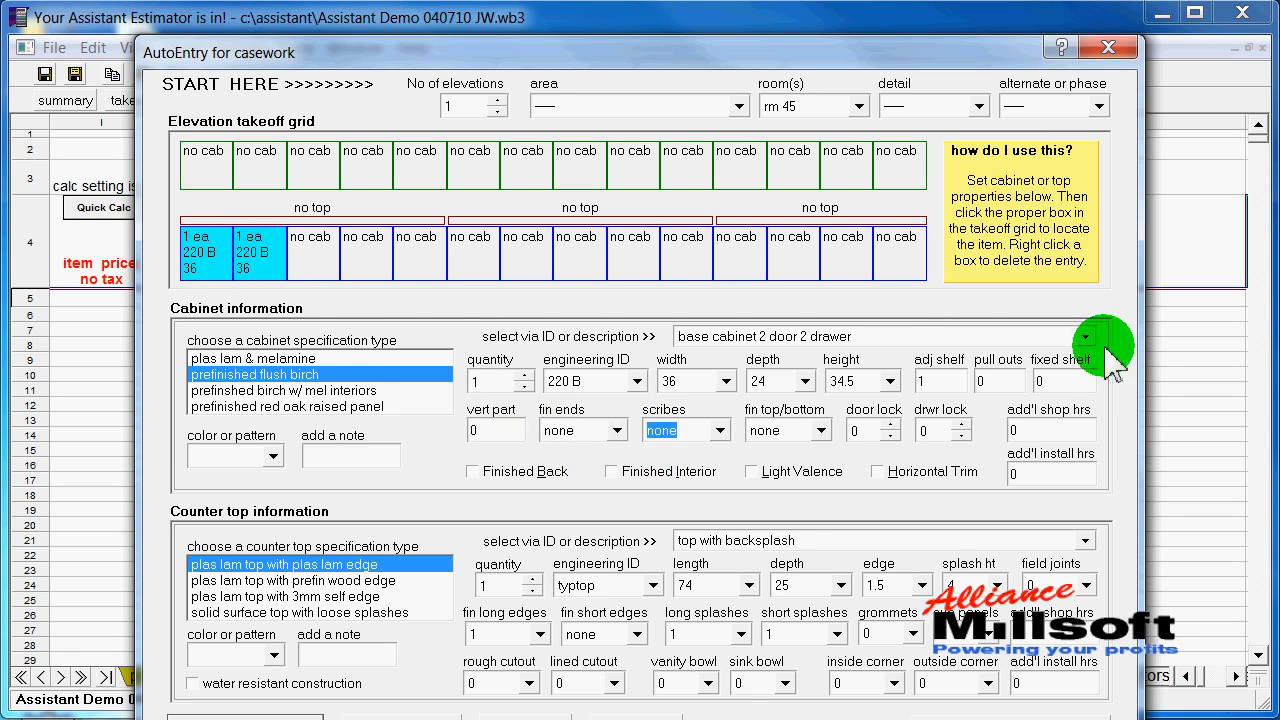
- Add a 22-wide 3-drawer base and a 24-wide 1-door base to the grid
click(1084, 336)
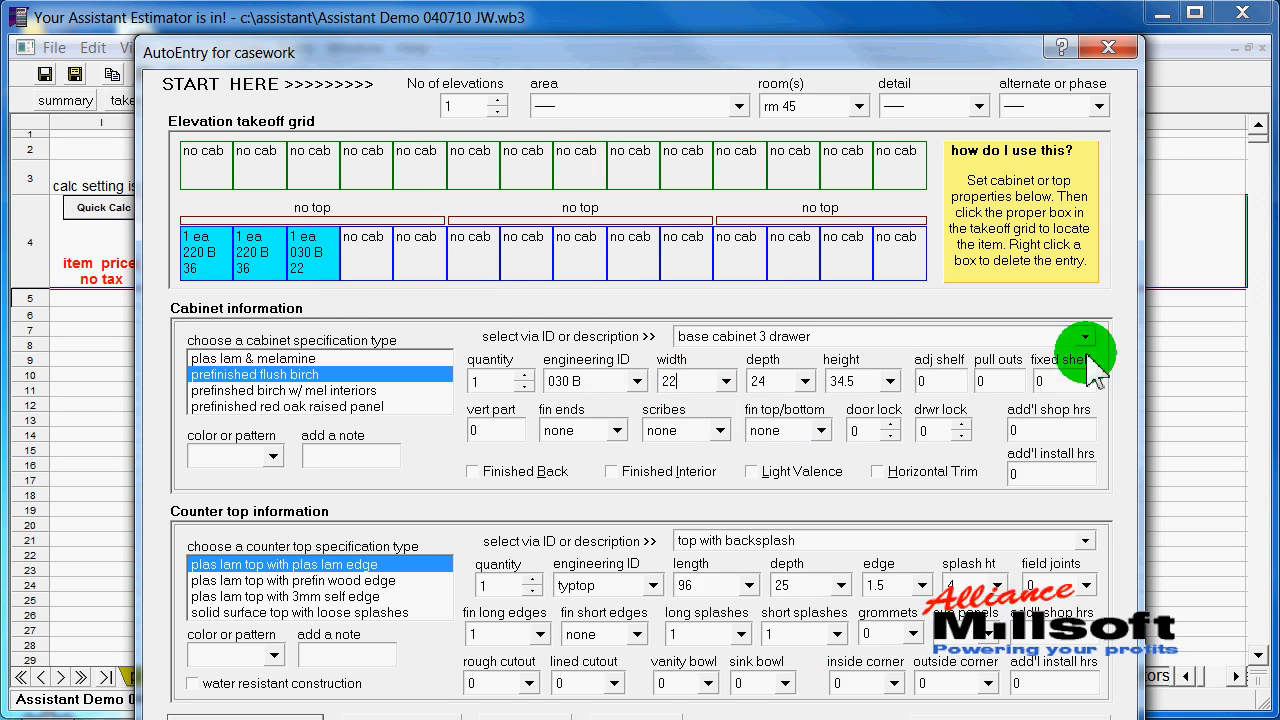
click(1082, 336)
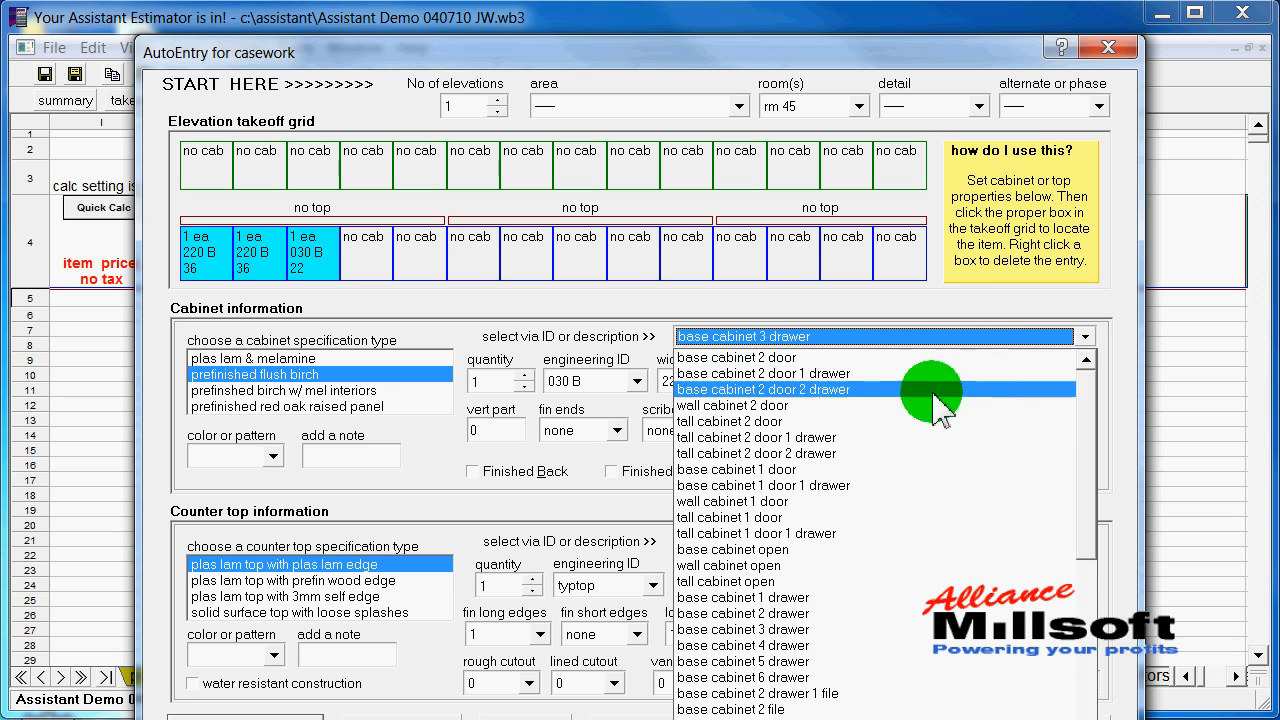
mouse_move(796, 468)
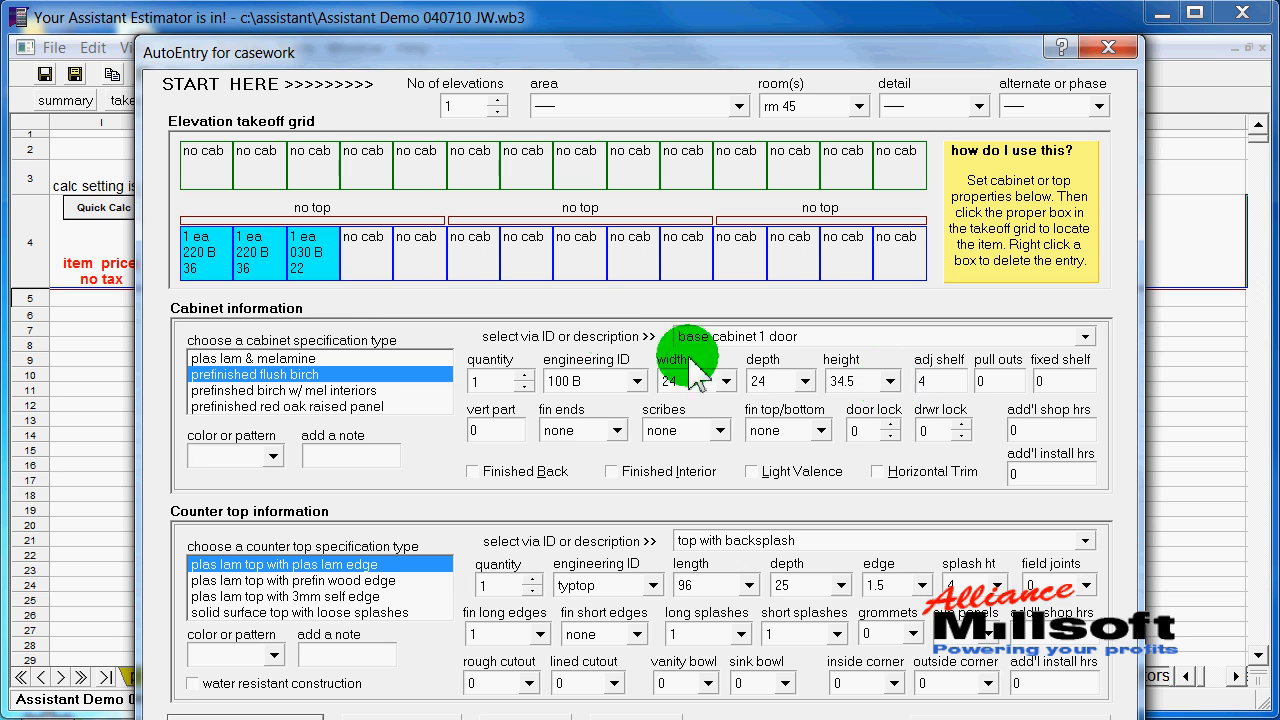
click(618, 430)
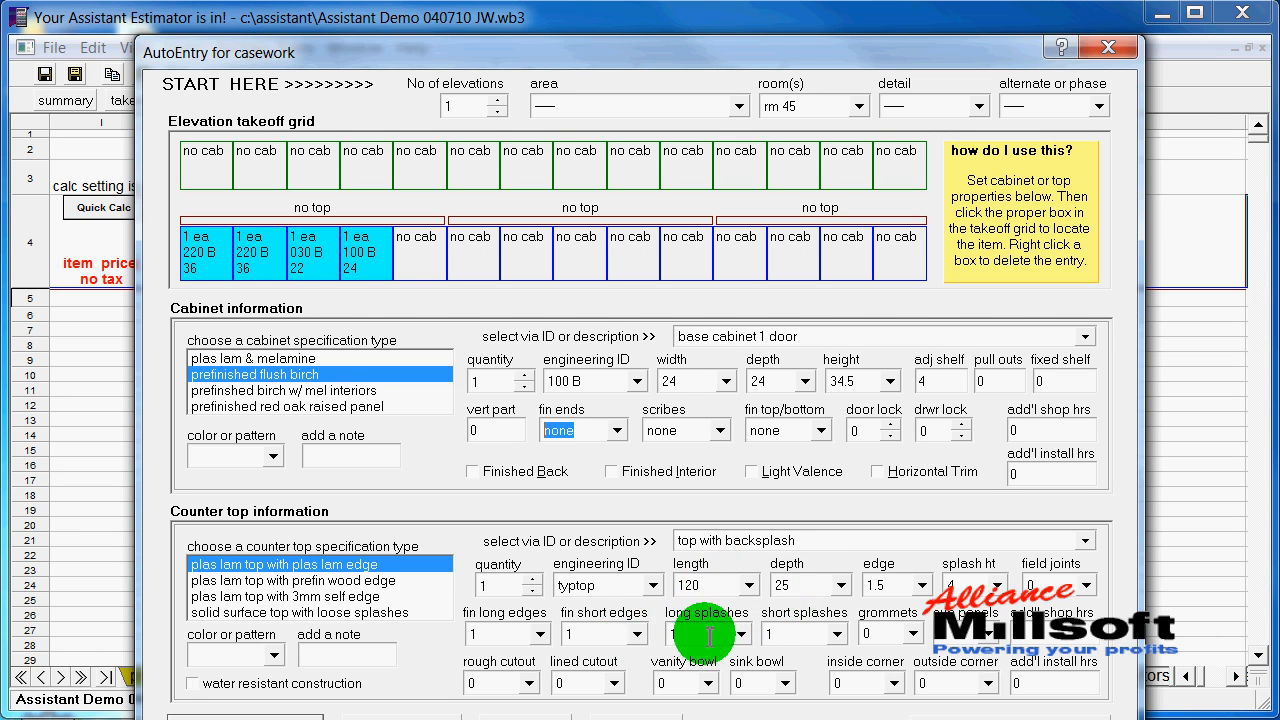
mouse_move(660, 624)
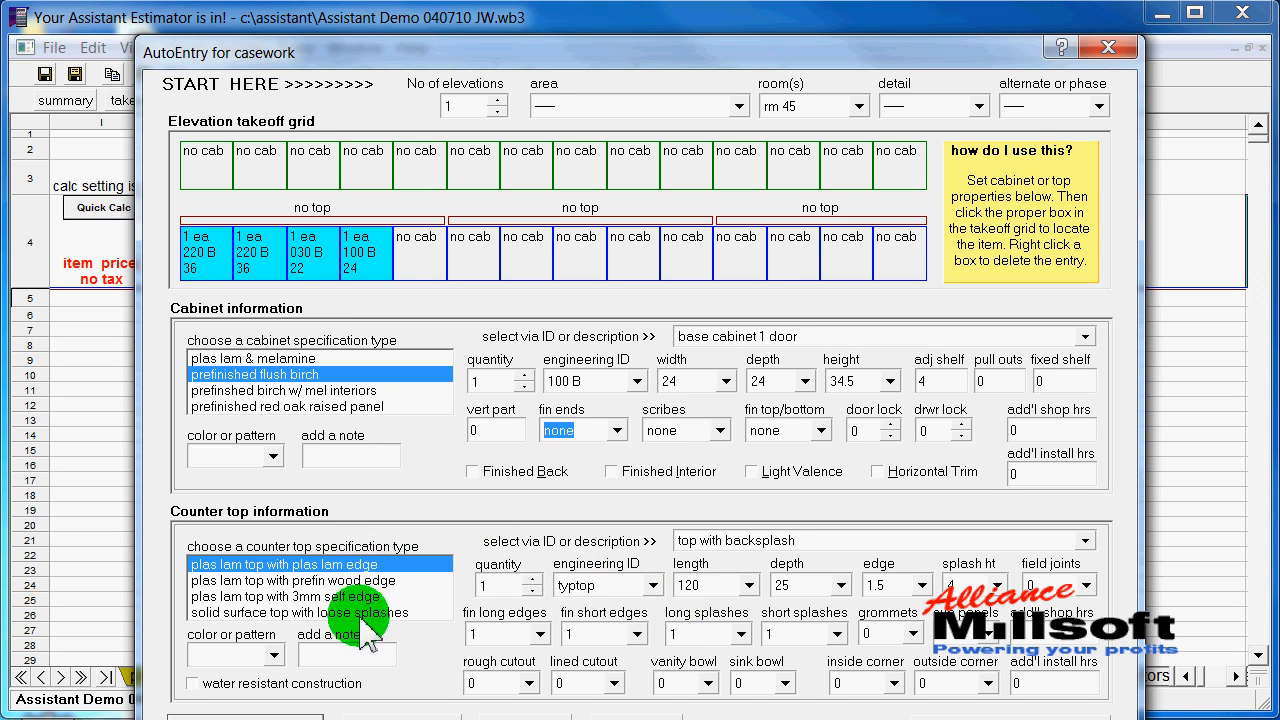
- Place a 120-long, 25-deep solid surface top with loose splashes over the four cabinets
click(316, 612)
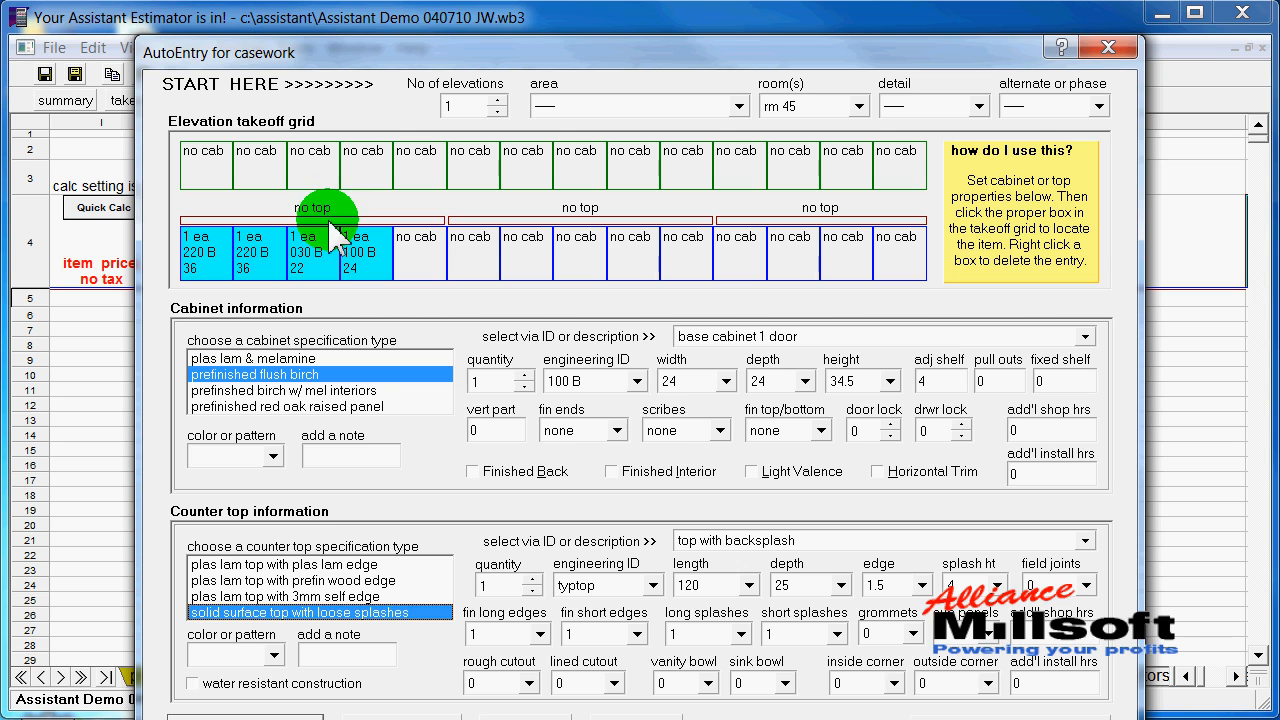
click(312, 206)
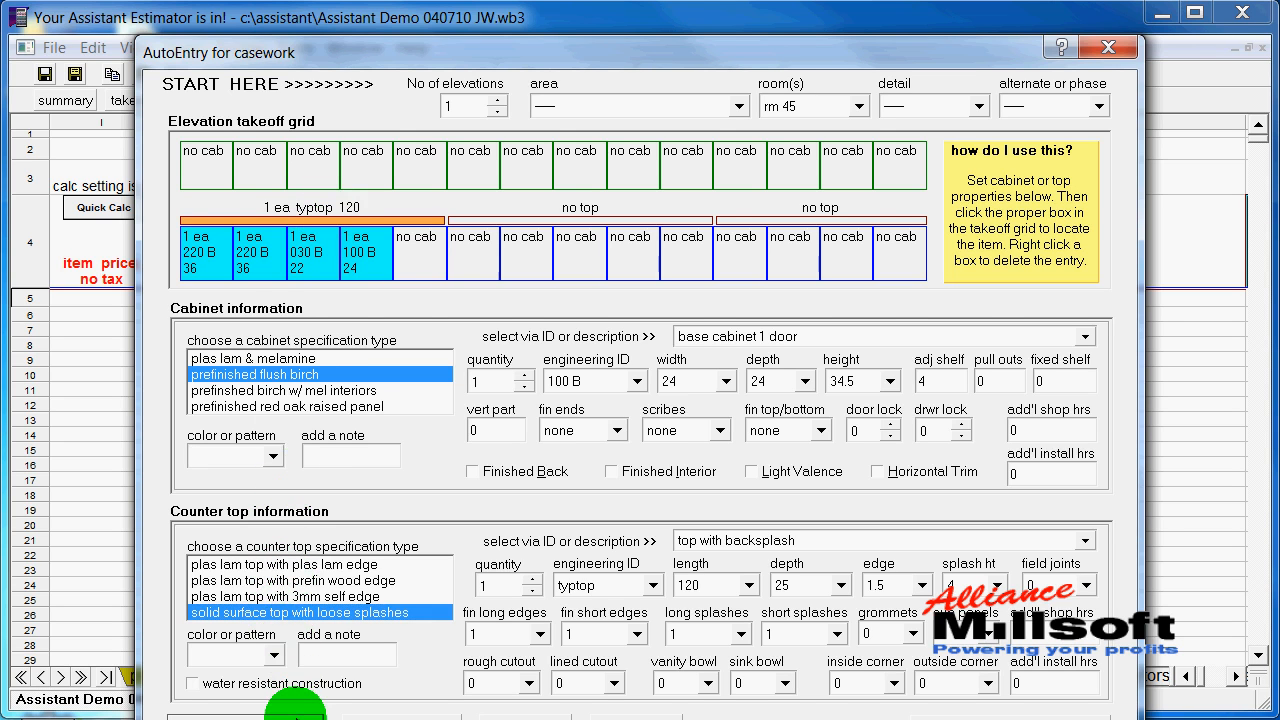
mouse_move(624, 76)
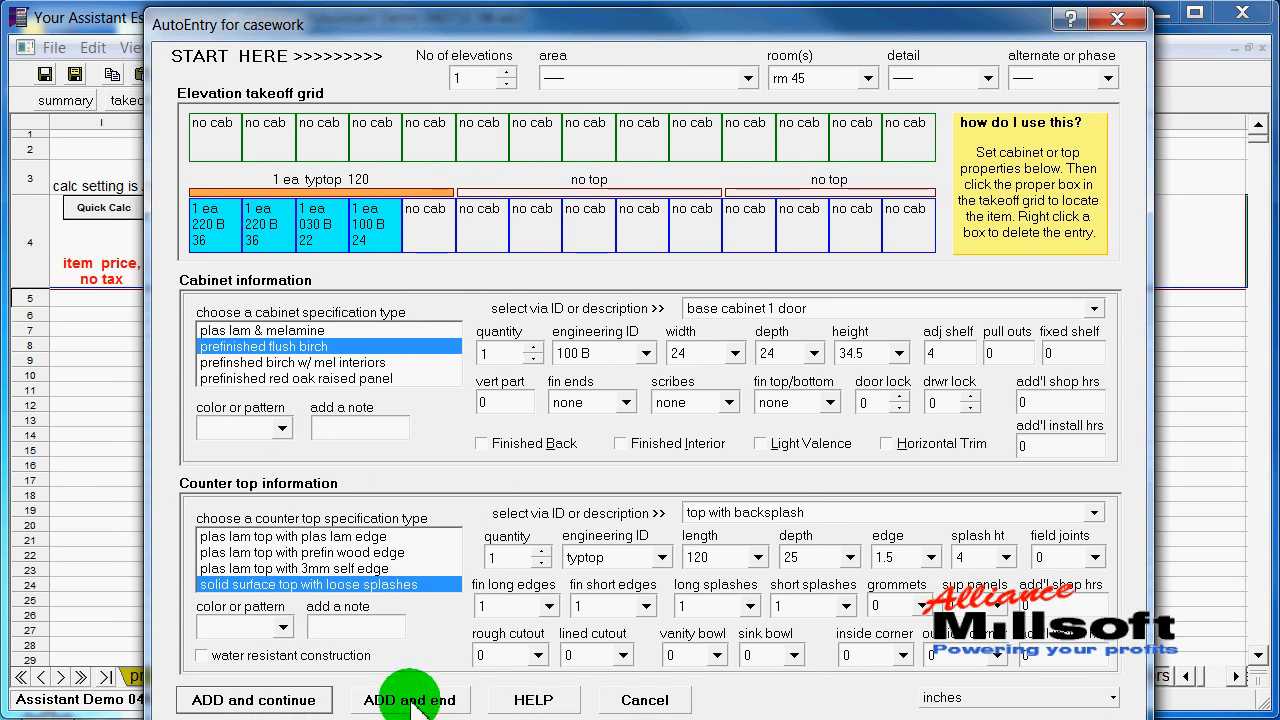
- Write the rm 45 cabinets and top into the takeoff sheet via Add and end, bid $3,860
click(408, 700)
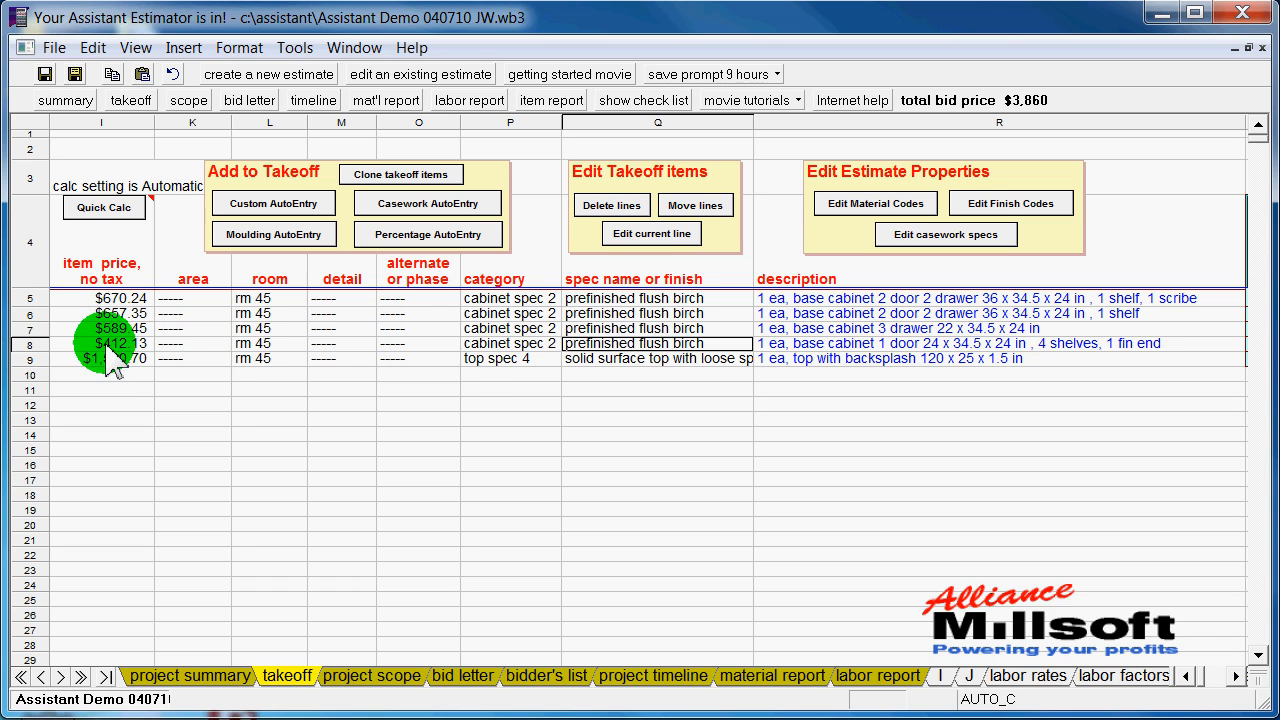
- Edit the 24-inch 1-door base line so its adjustable shelves go from 4 to 1
click(652, 232)
text(1)
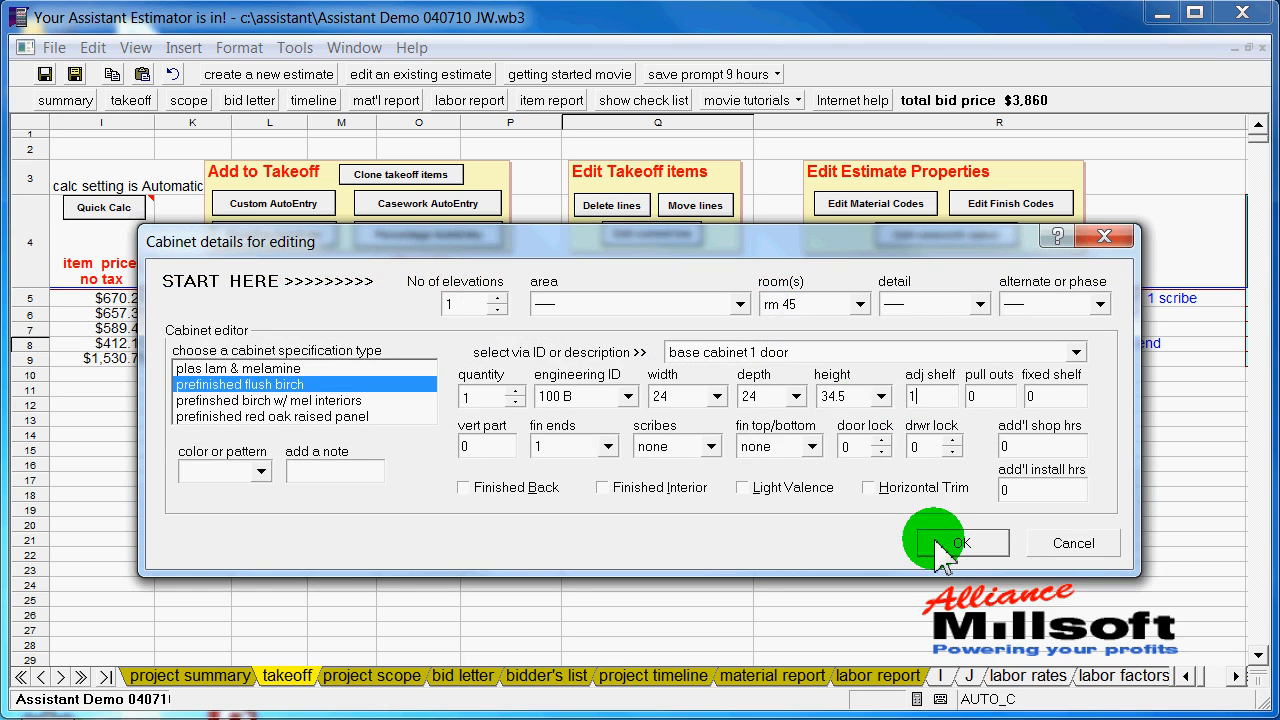
click(960, 542)
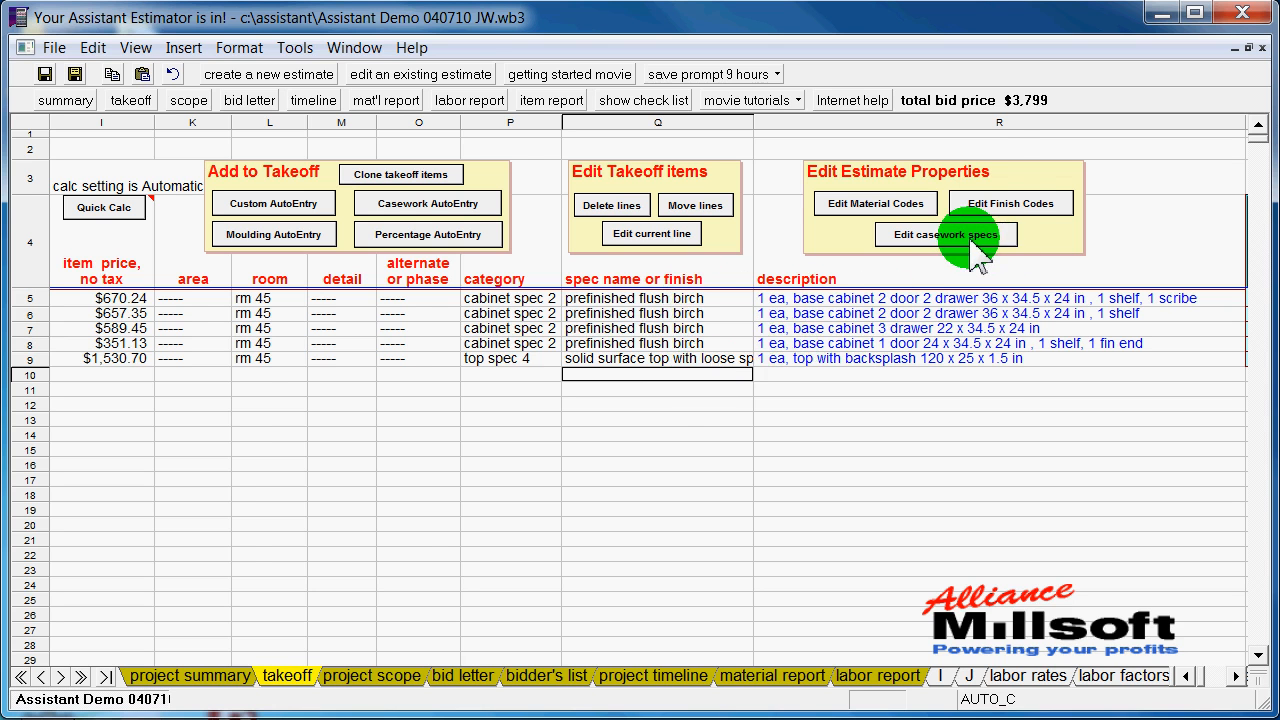
- Open ACTIVE SPEC 2, prefinished flush birch, for editing from the casework specs
click(944, 234)
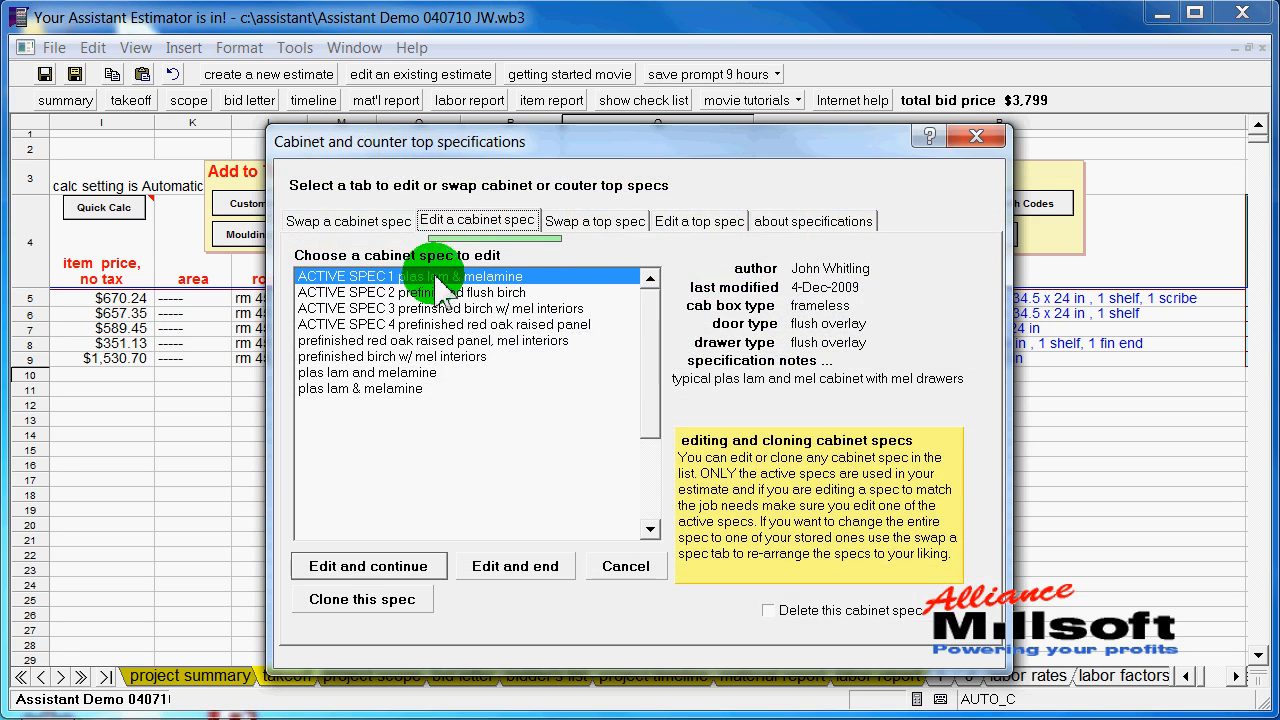
click(430, 292)
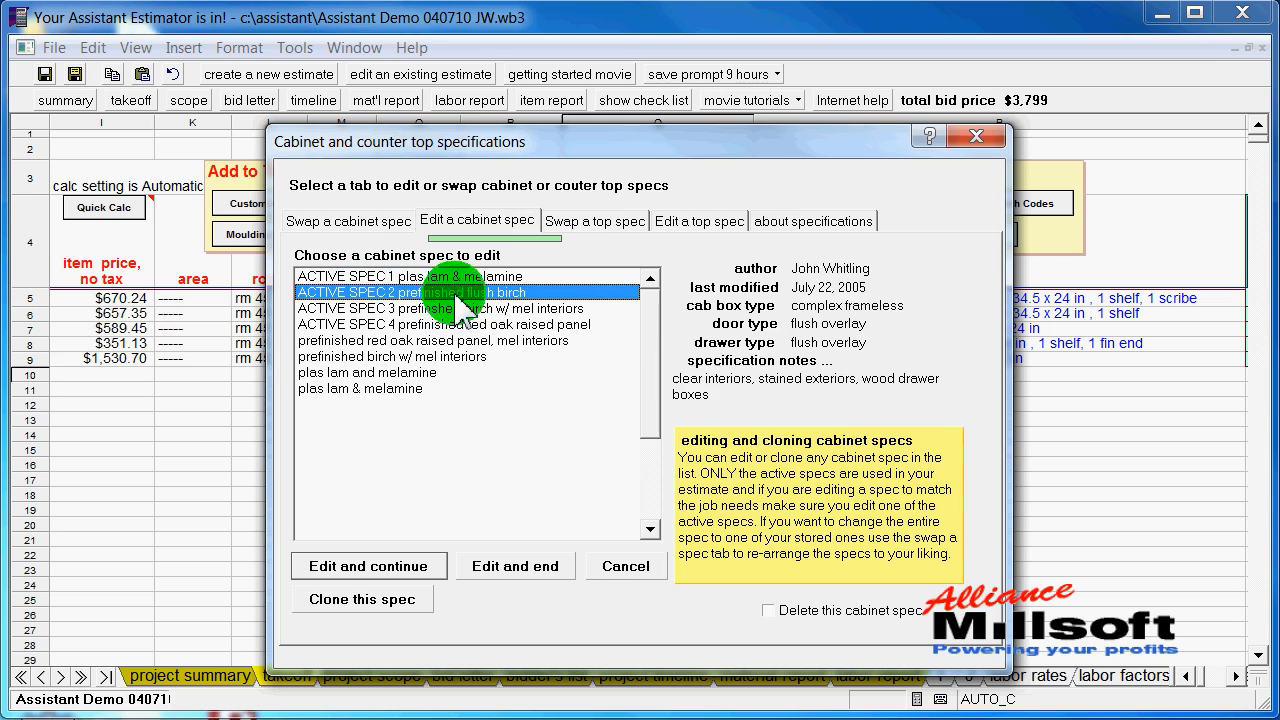
click(516, 566)
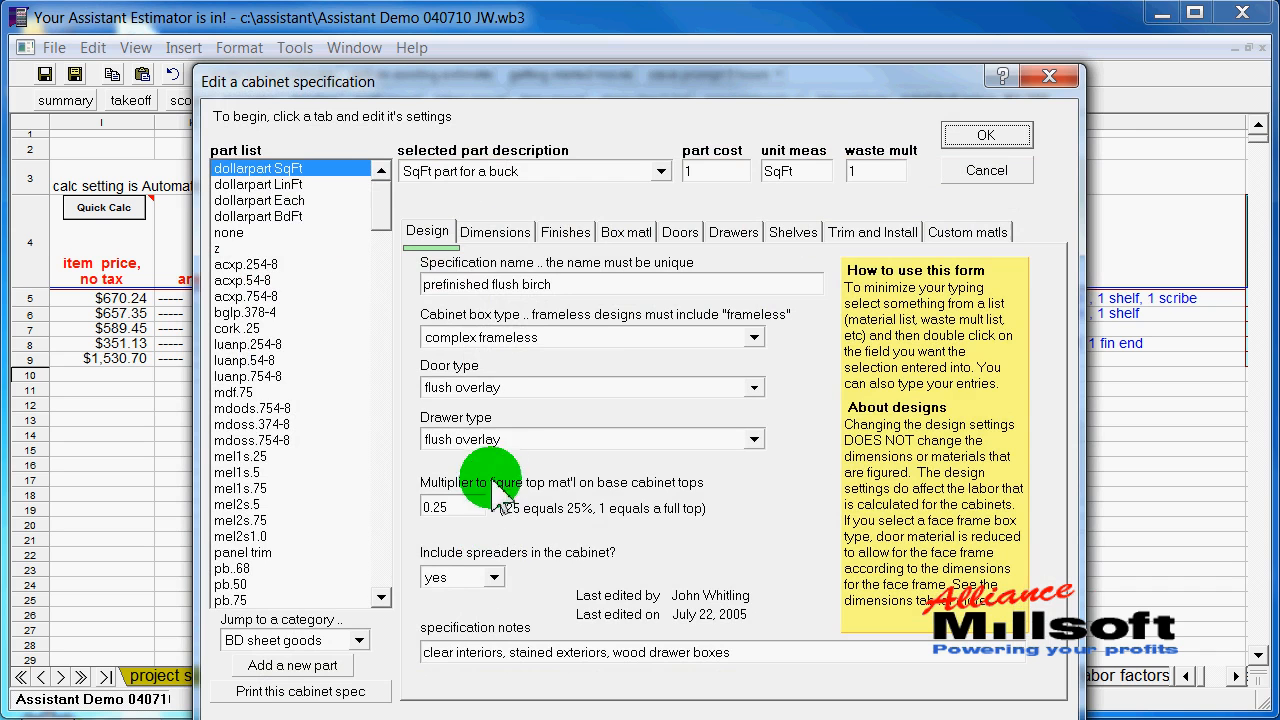
- Step through the spec's Dimensions, Box mat'l, Doors and Finishes settings
click(494, 232)
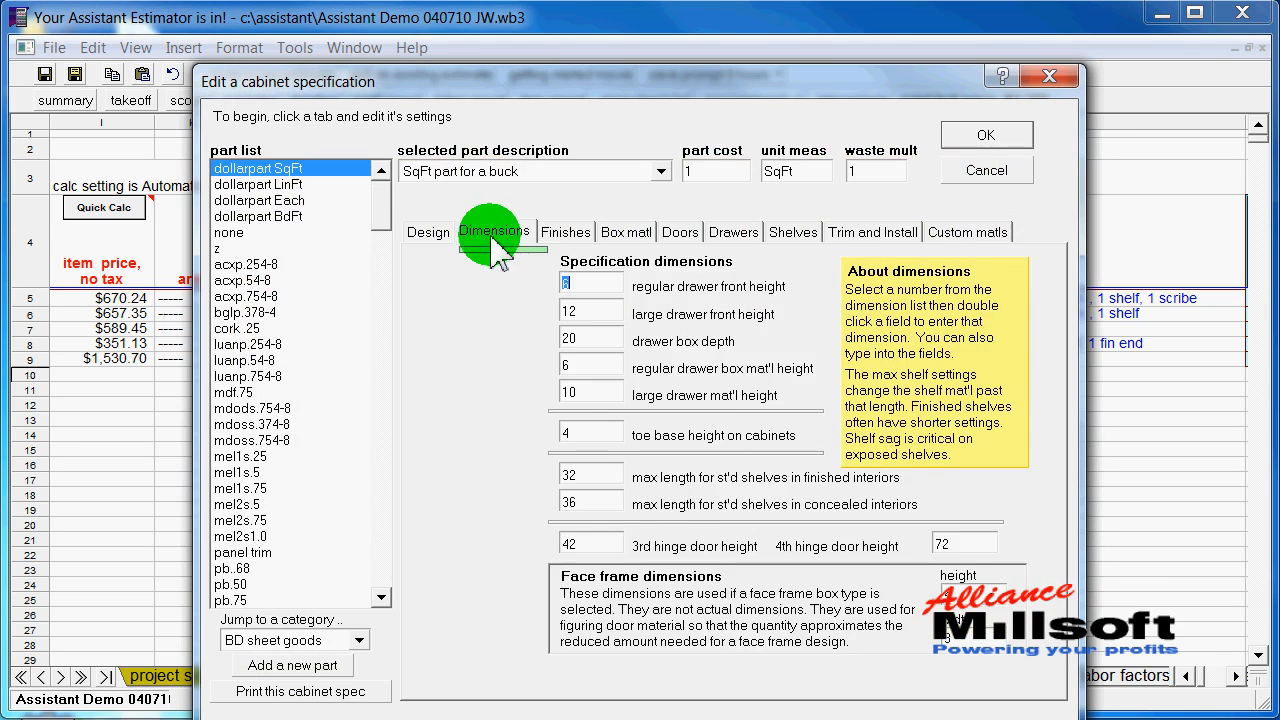
click(624, 232)
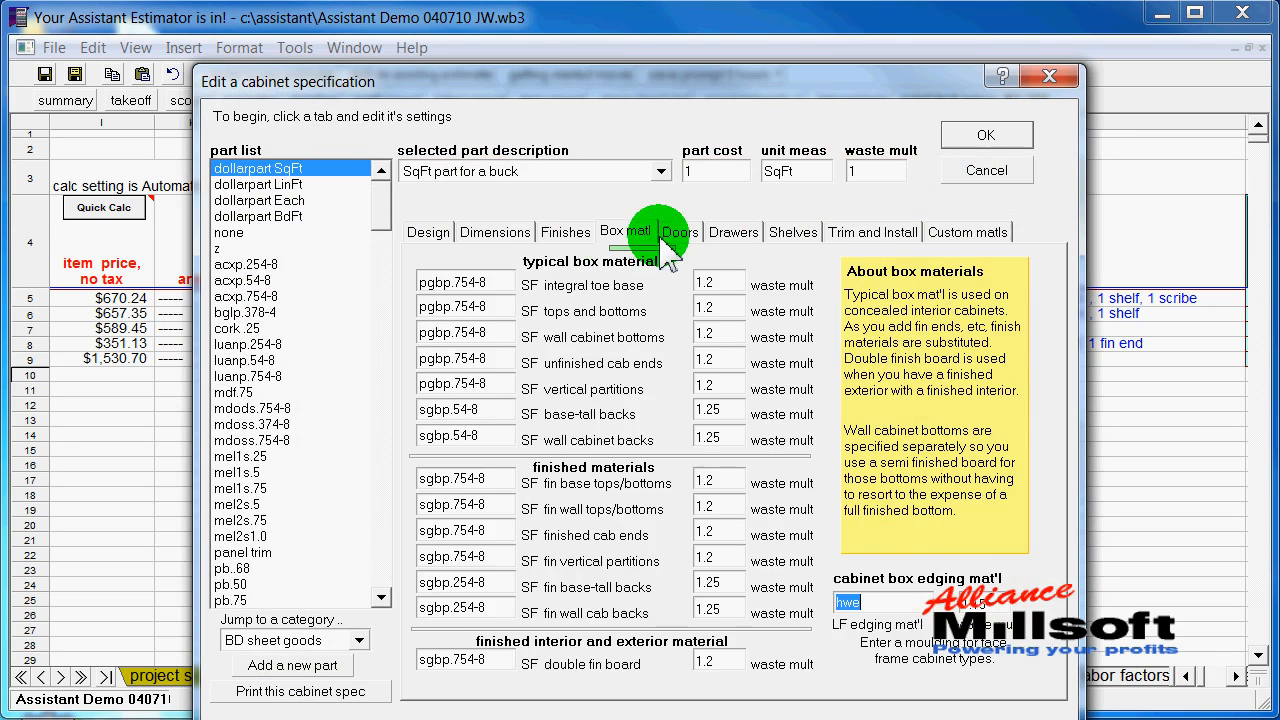
click(680, 232)
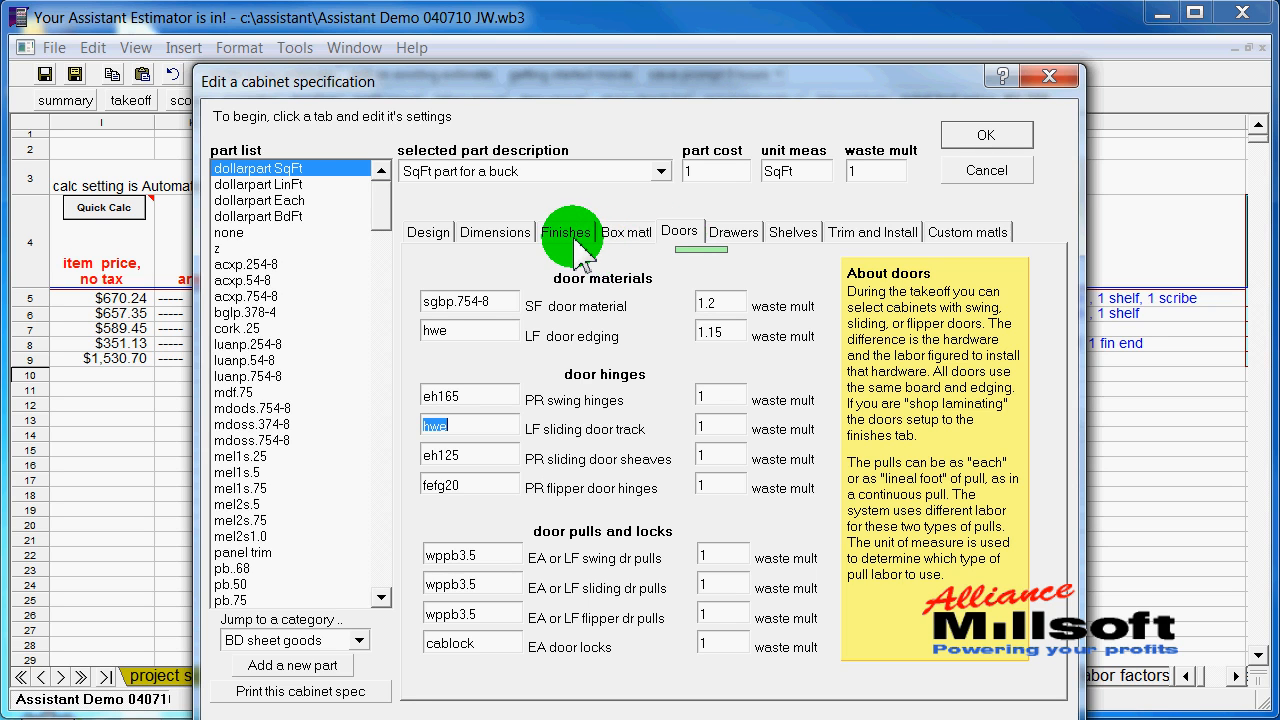
click(564, 232)
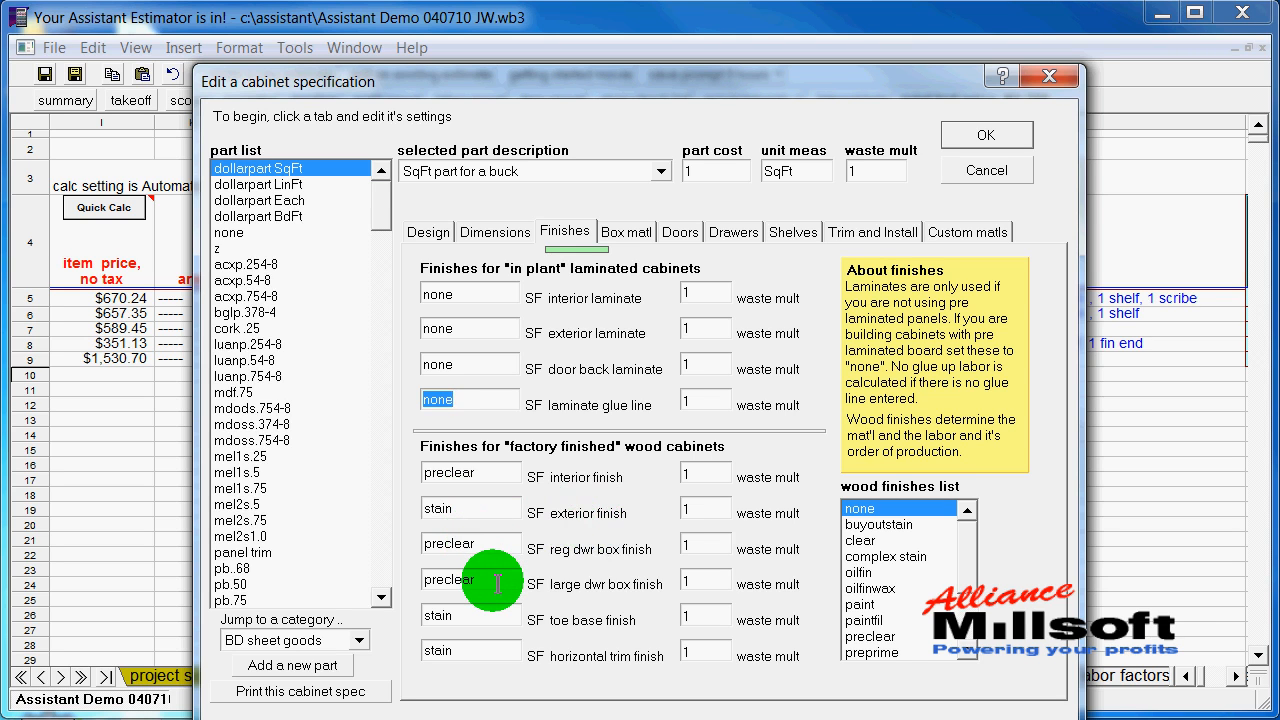
mouse_move(482, 618)
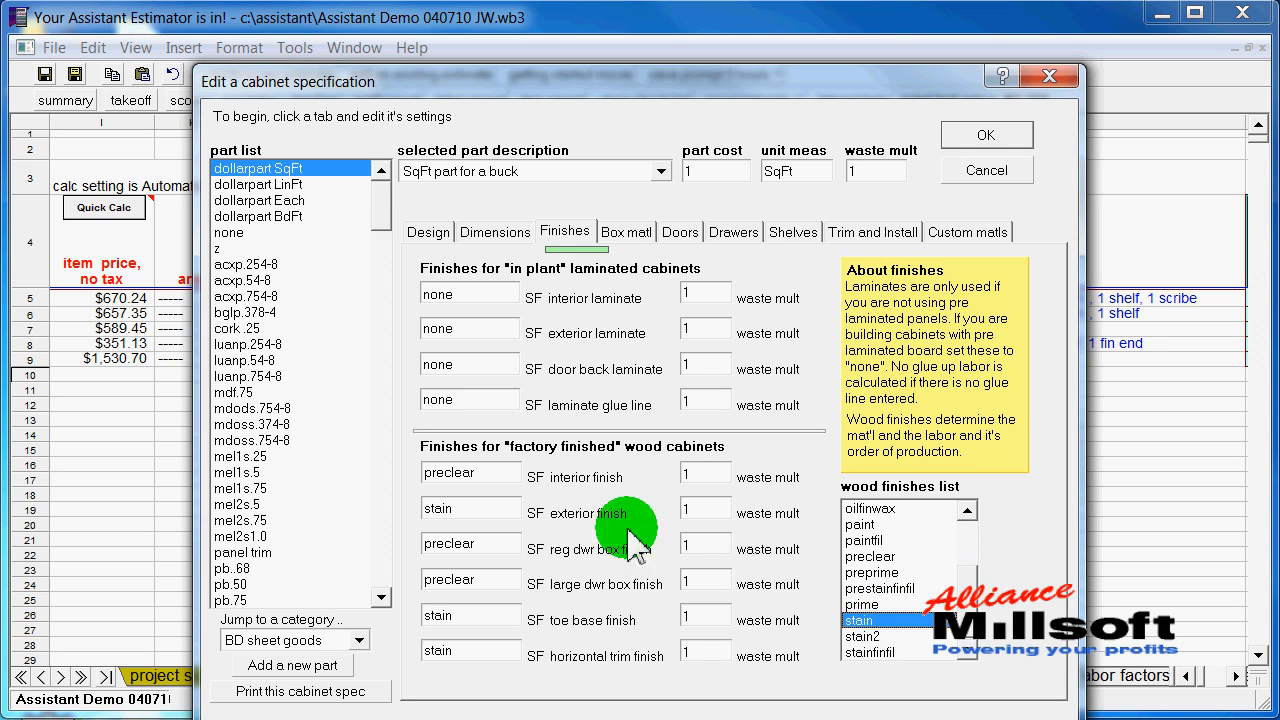
- Save the edited flush birch spec so the takeoff reprices to $4,065
click(468, 472)
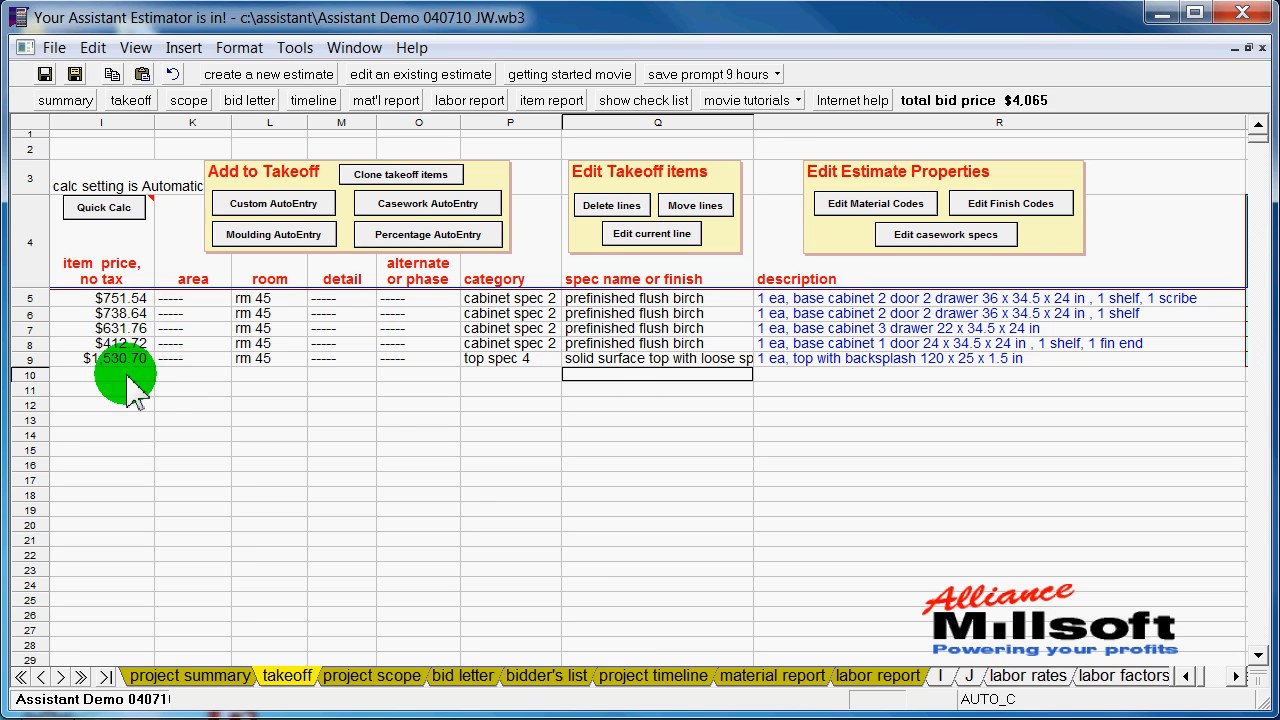
mouse_move(590, 304)
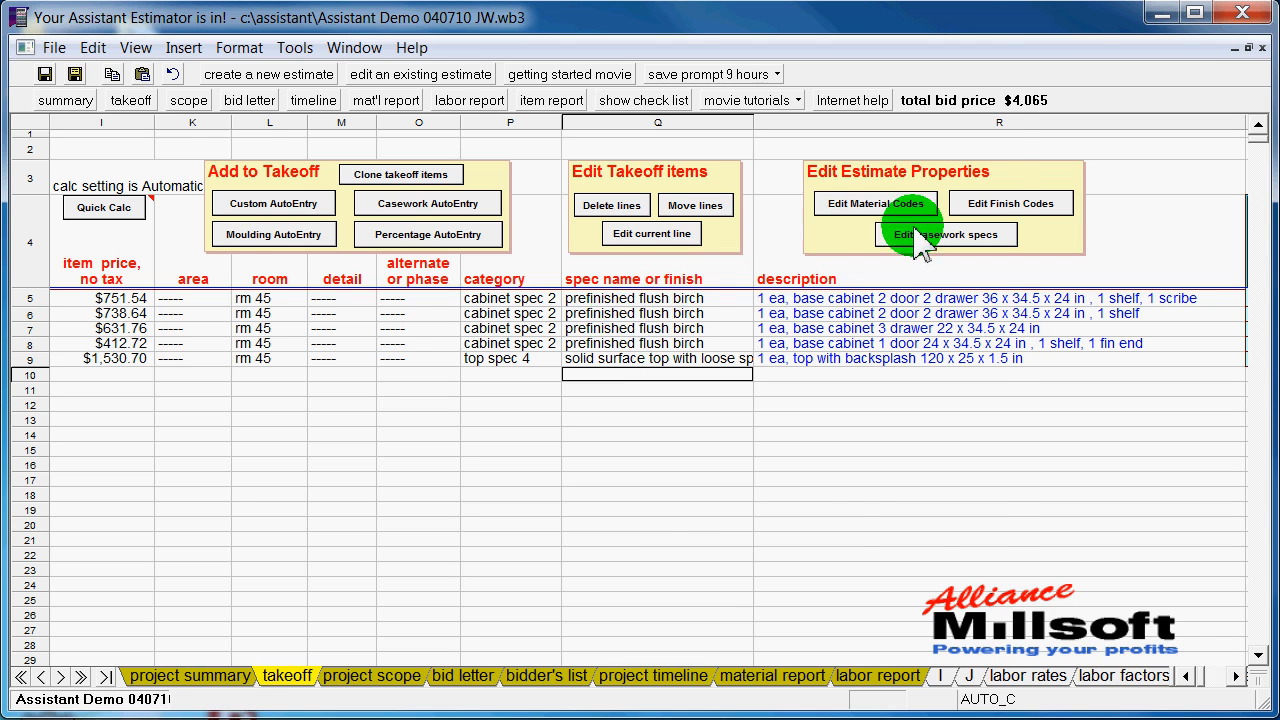
- Swap the prefinished flush birch spec for prefinished birch w/ mel interiors and return to the takeoff
click(940, 234)
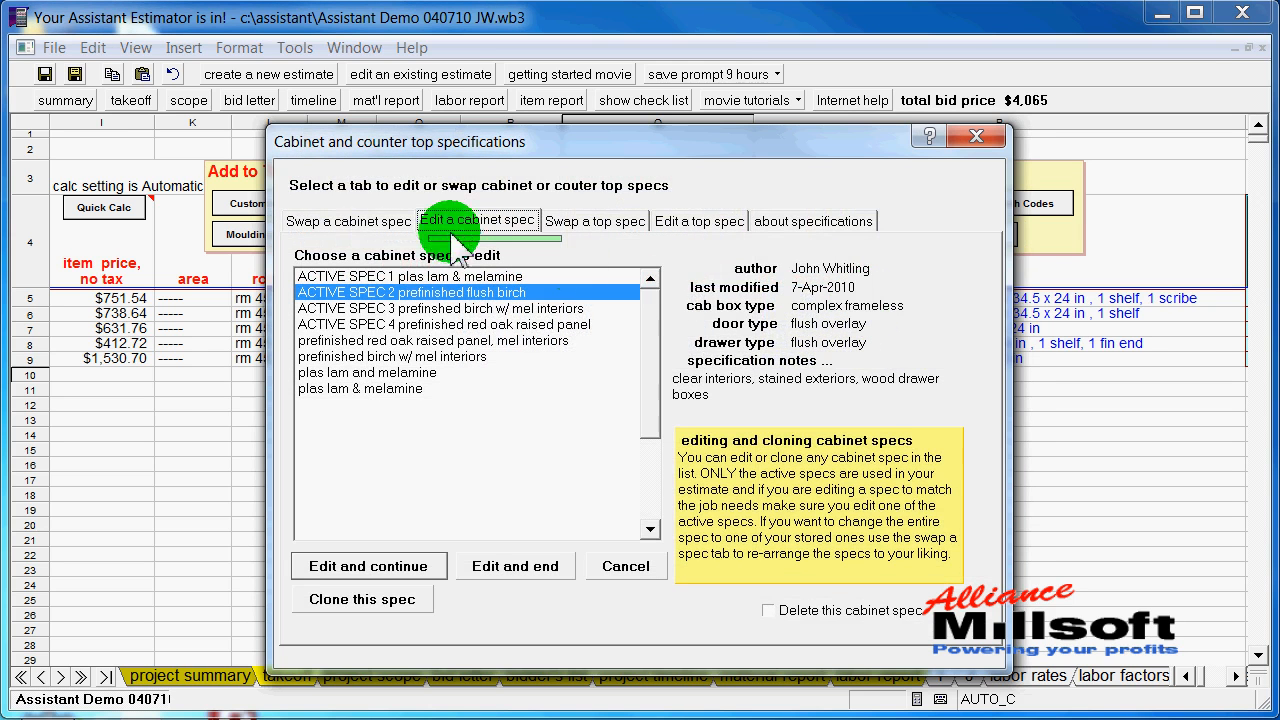
click(348, 220)
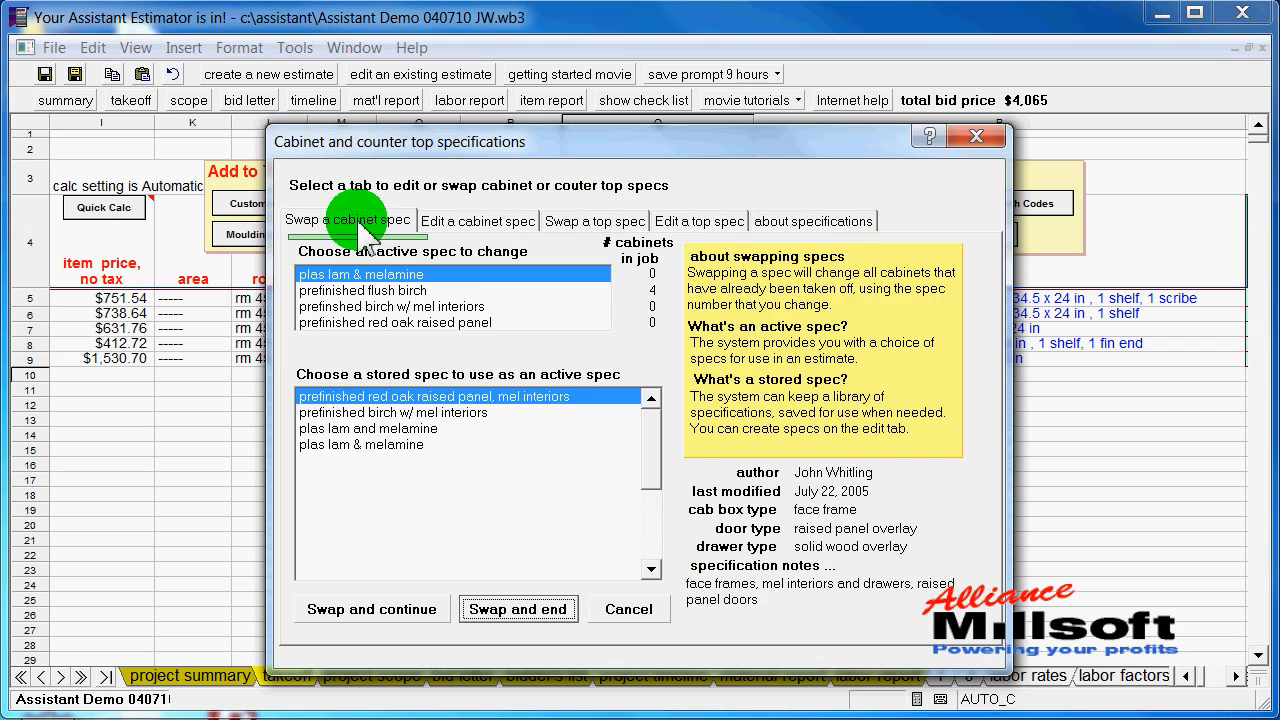
click(360, 290)
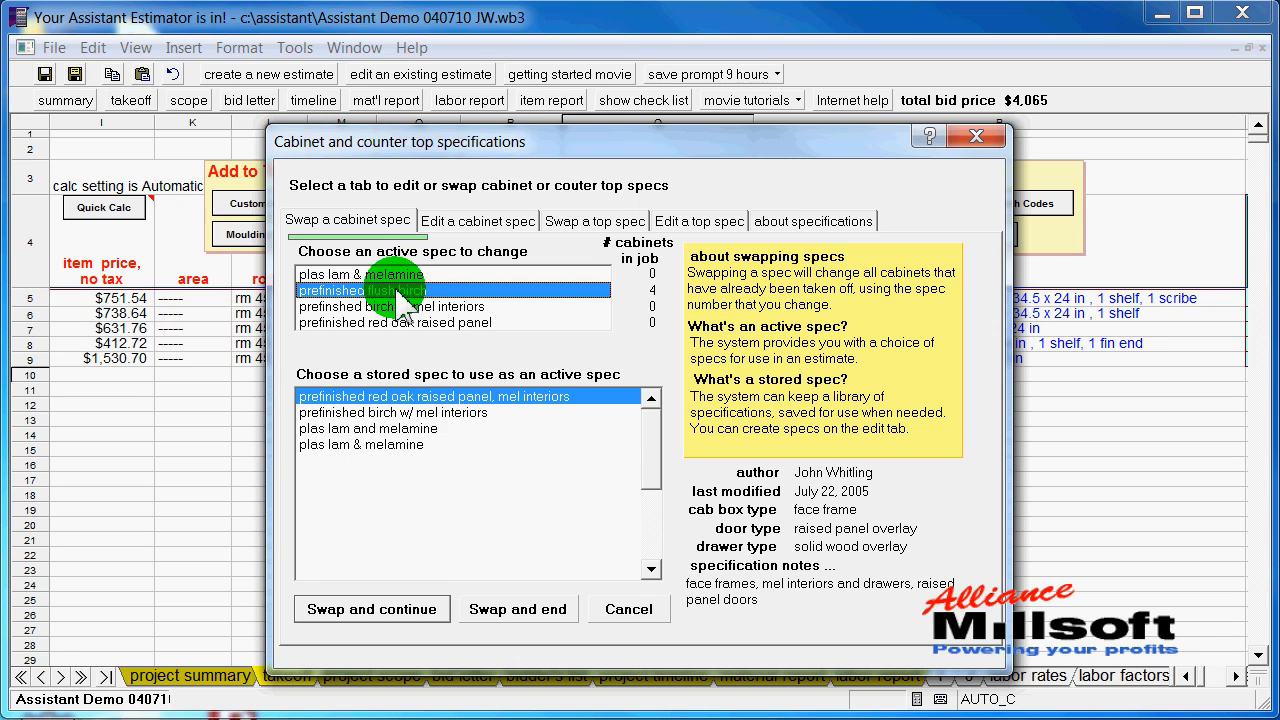
click(410, 412)
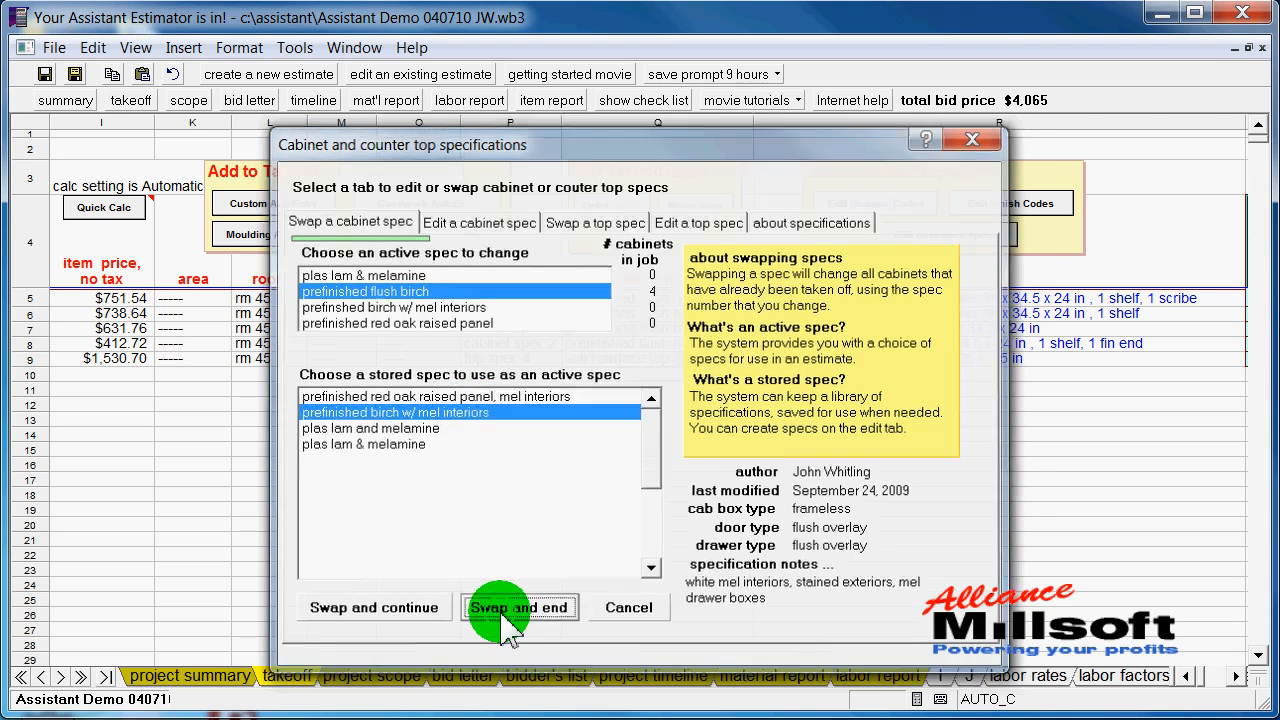
click(520, 608)
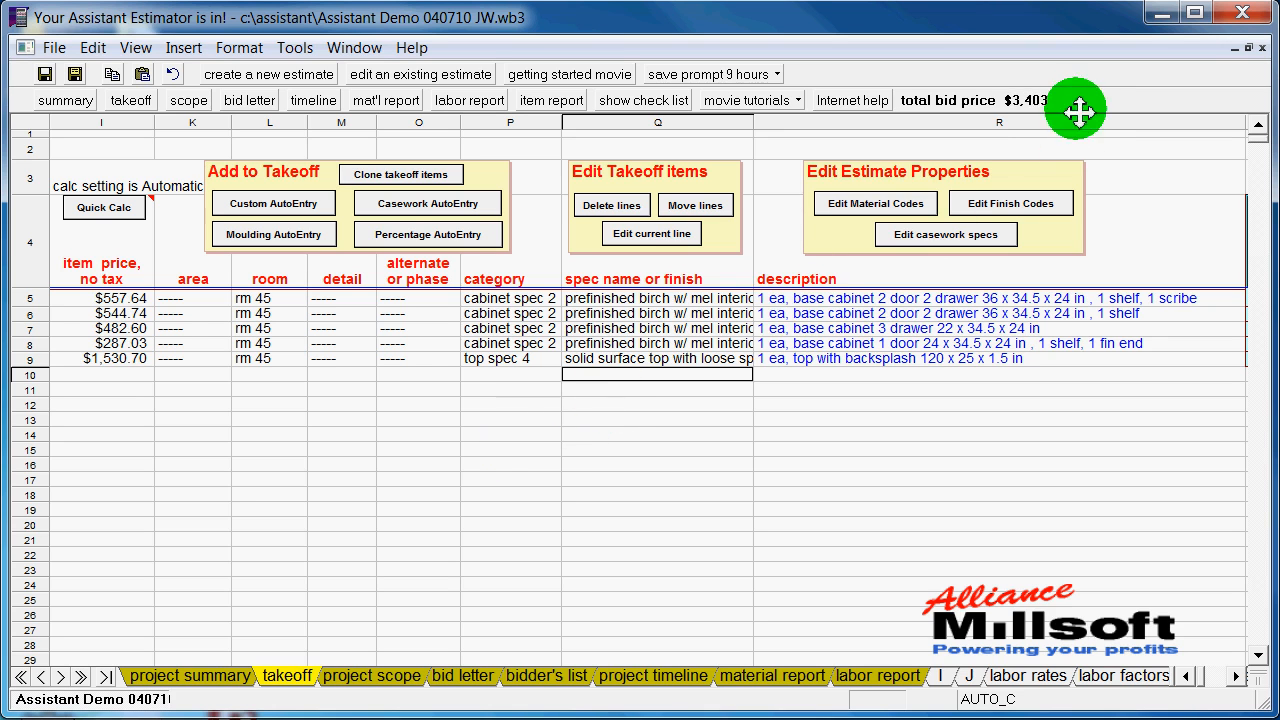
mouse_move(1010, 110)
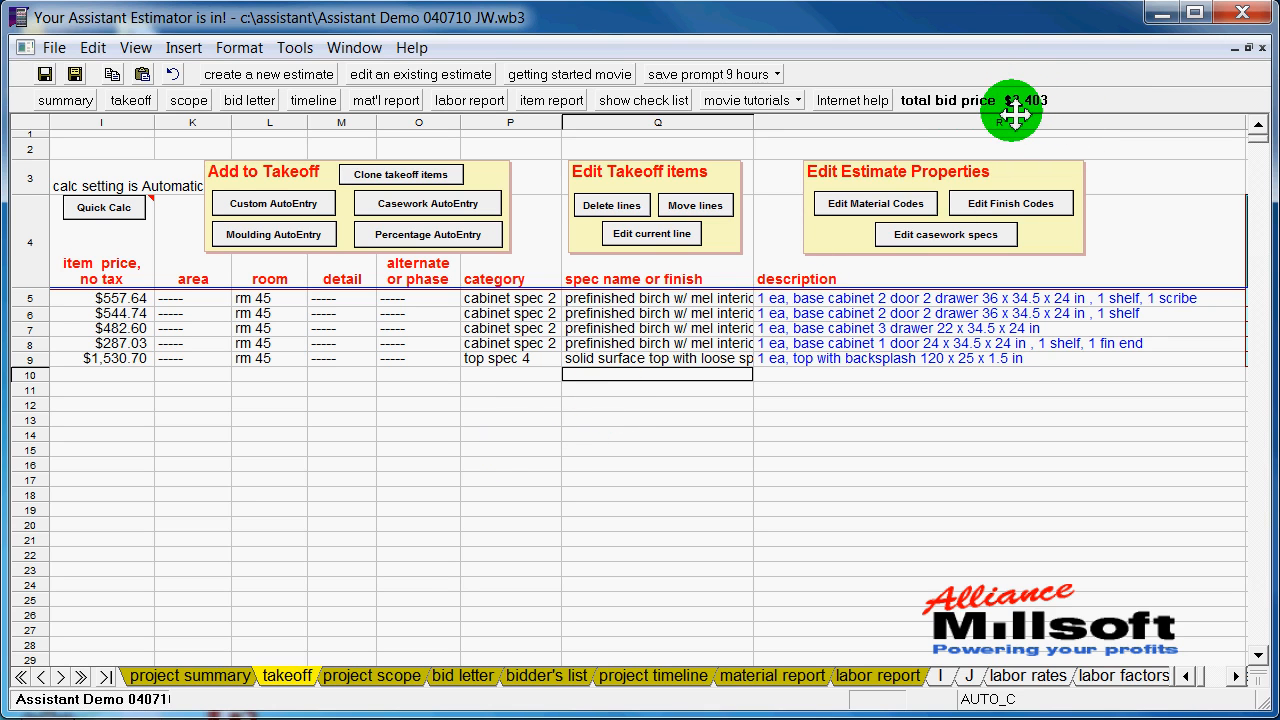
mouse_move(384, 414)
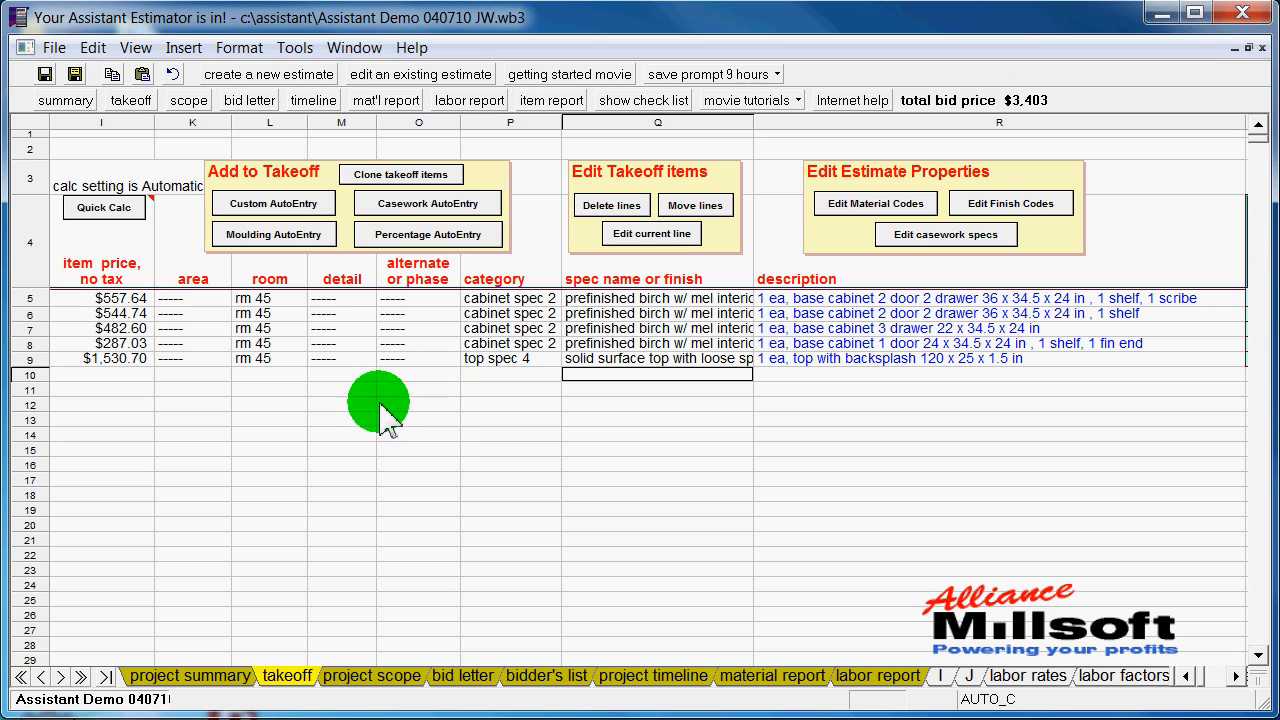